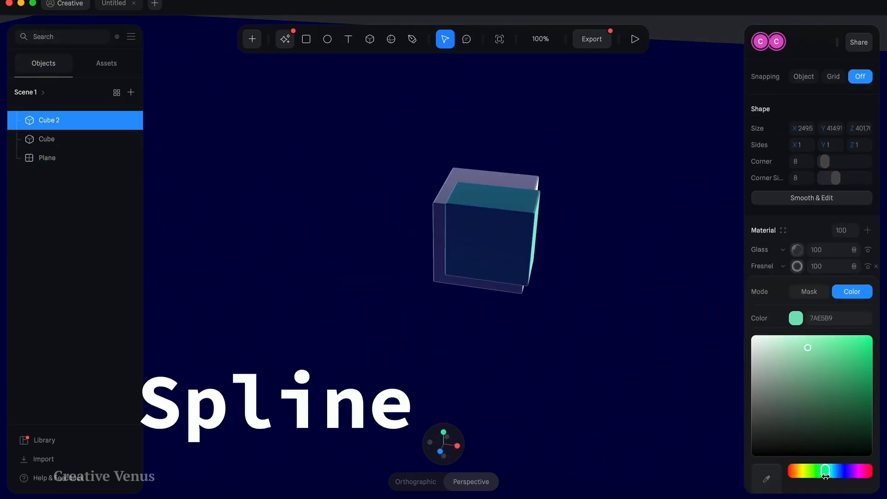
Create a new Spline file, leaving the default directional light and rectangle with the starter gallery shown.
left_click(47, 195)
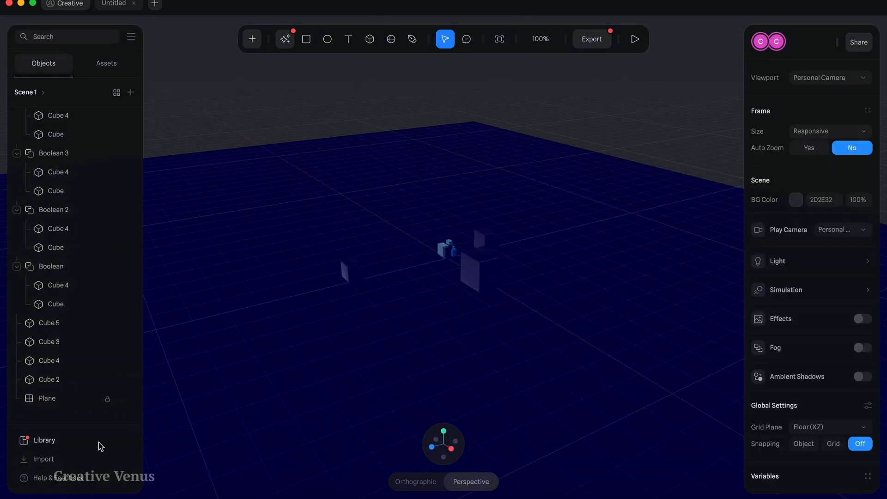
left_click(47, 397)
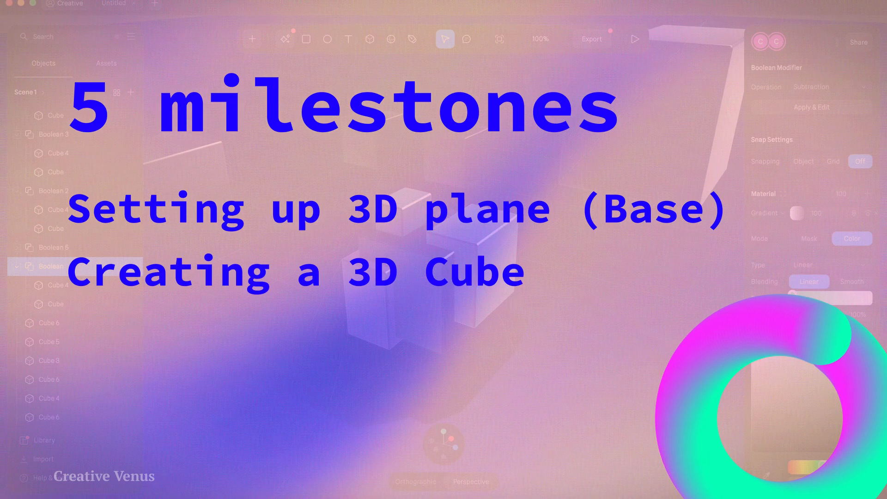
left_click(591, 39)
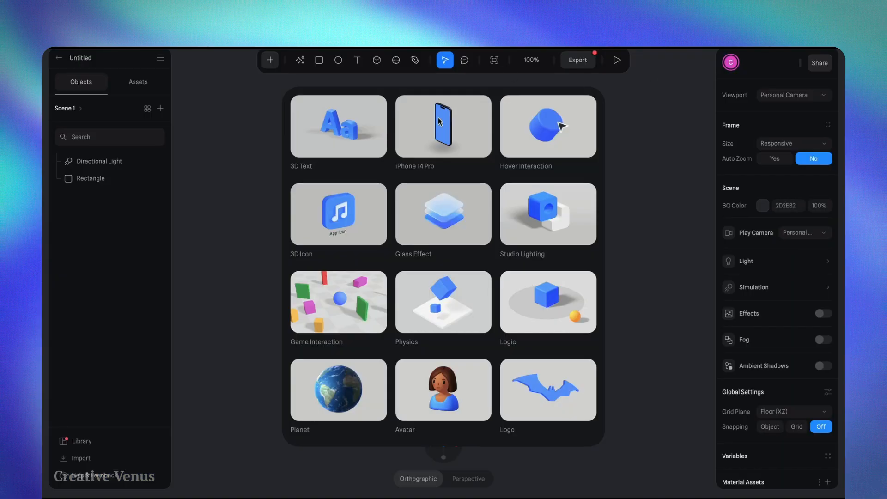
mouse_move(256, 129)
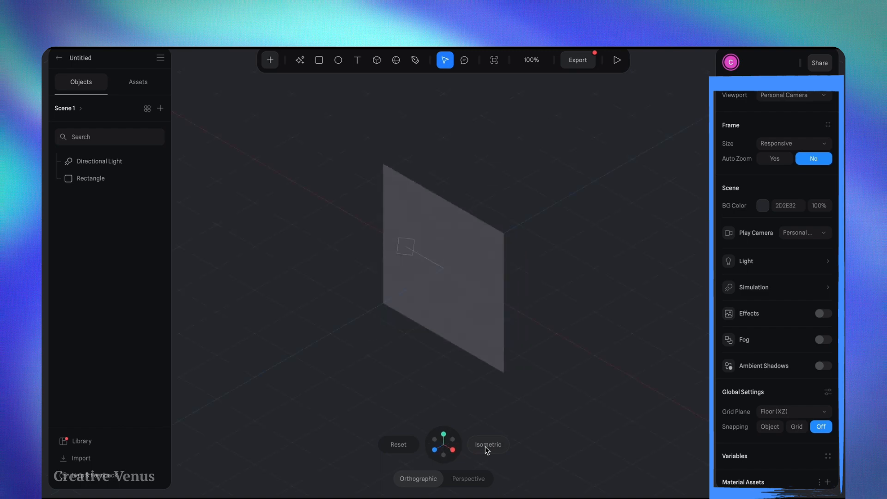
Switch the viewport to the Isometric view.
left_click(90, 179)
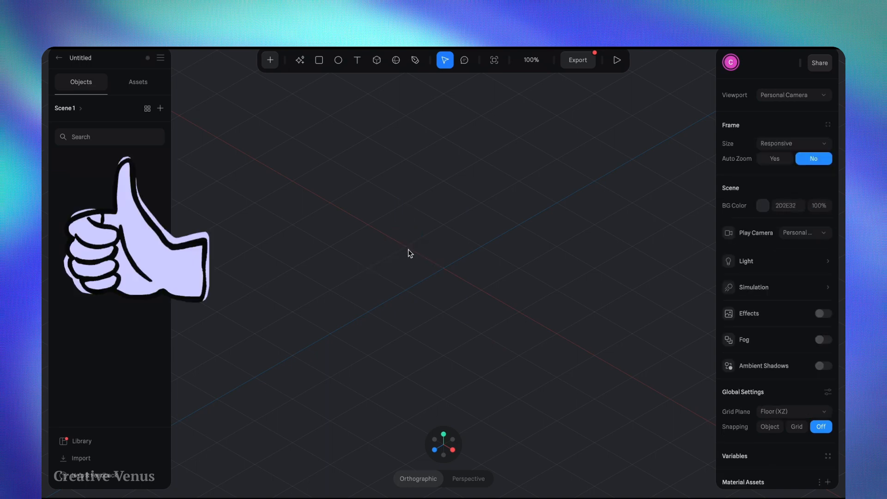
Add a Plane from the + menu and place it in the viewport as the base.
left_click(269, 60)
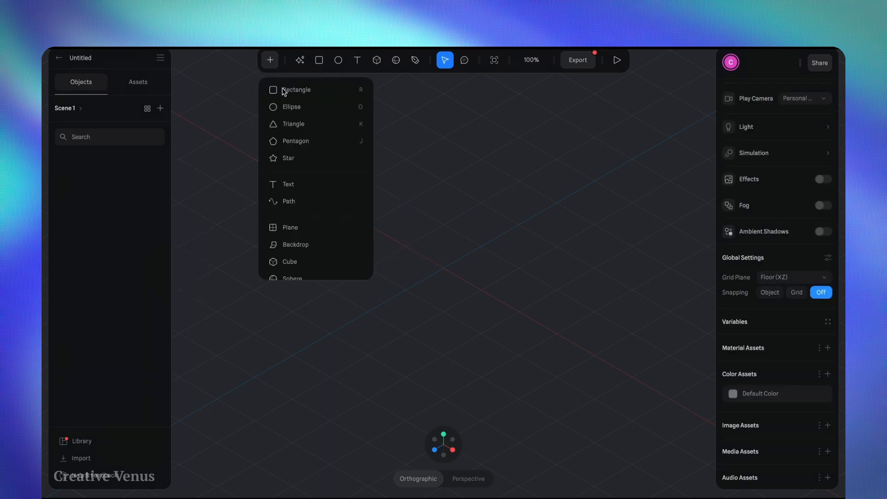
mouse_move(306, 230)
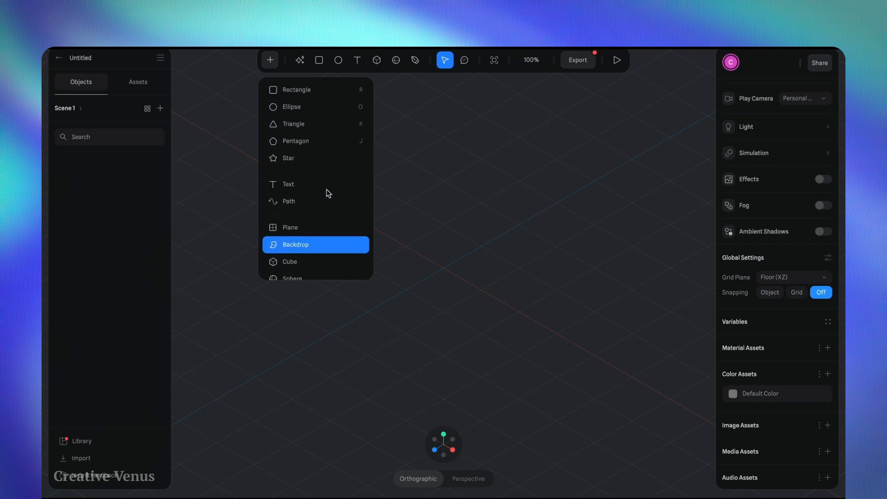
left_click(295, 244)
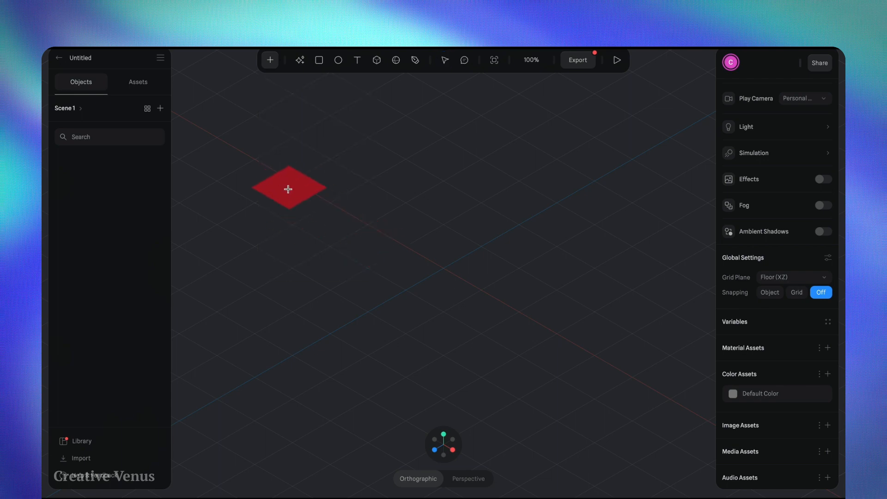
left_click(289, 188)
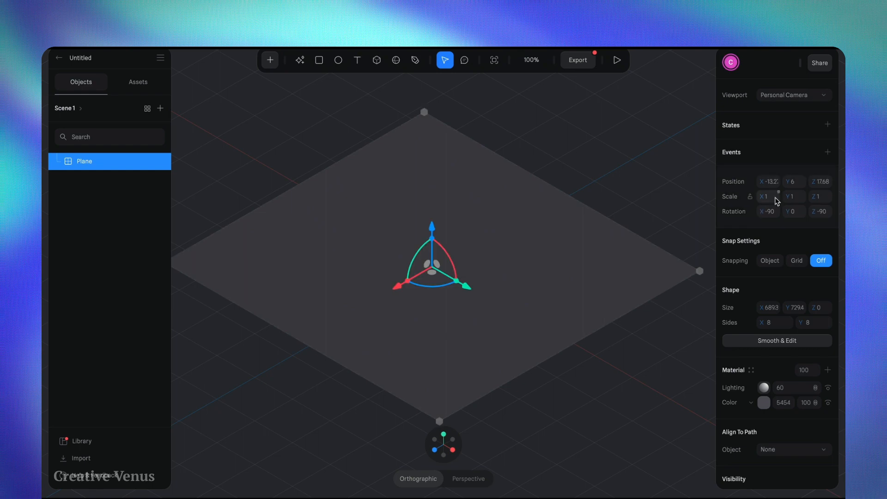
Set the plane's X, Y and Z position to 0 so it sits at the origin.
left_click(768, 182)
type("0")
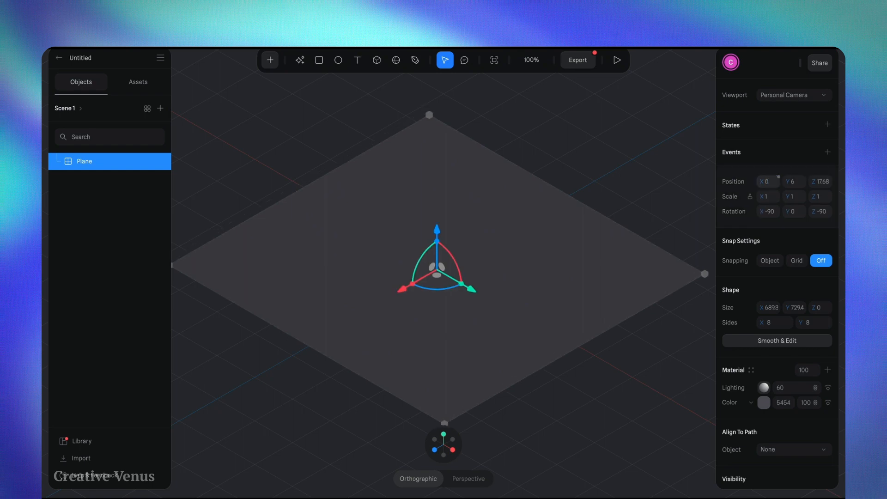
left_click(793, 181)
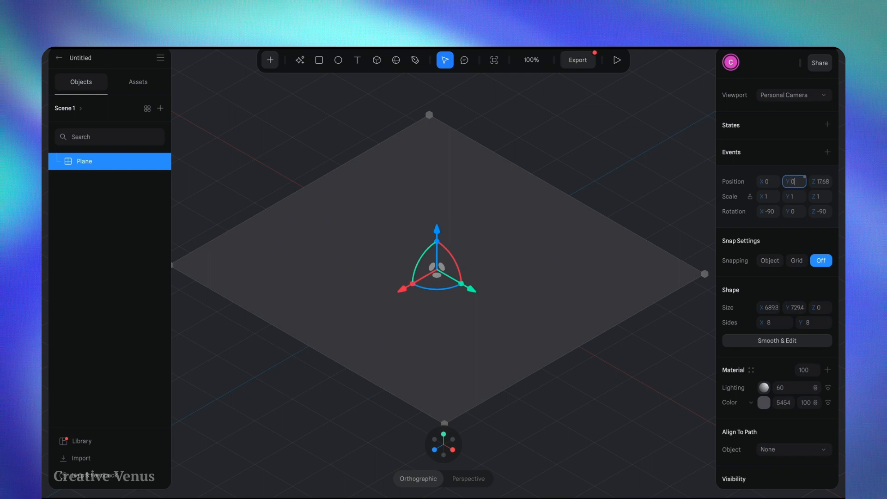
left_click(819, 181)
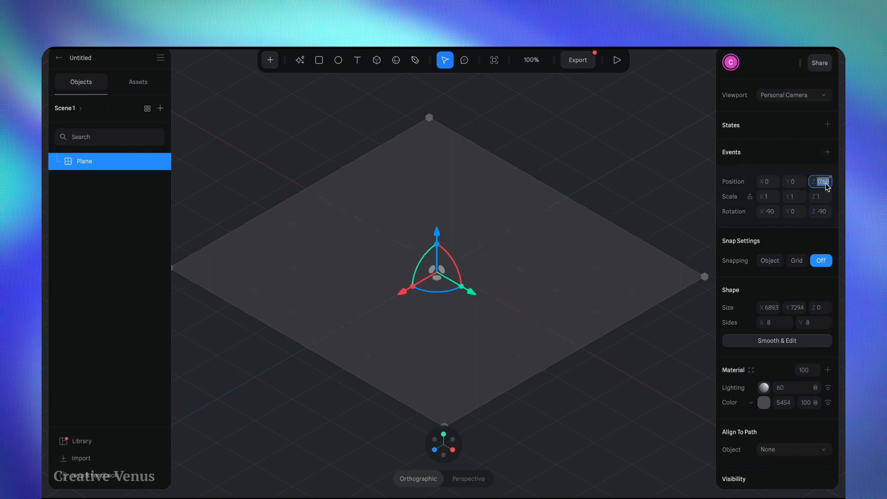
type("0")
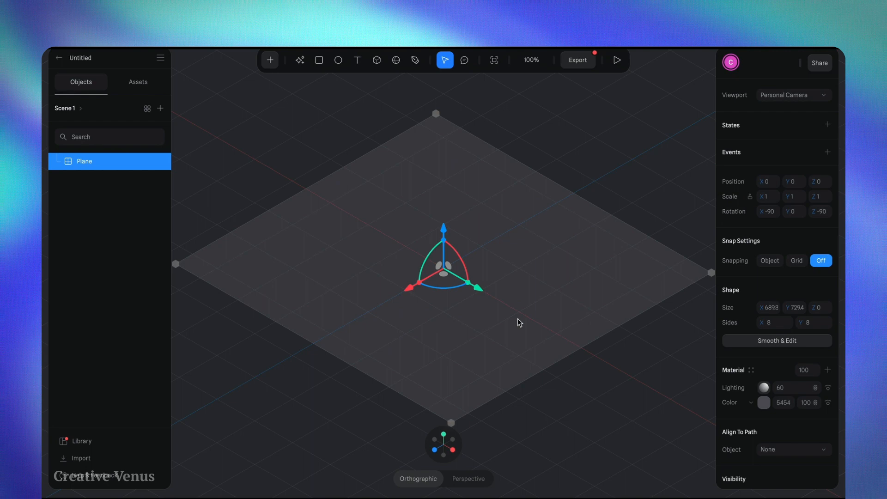
mouse_move(761, 202)
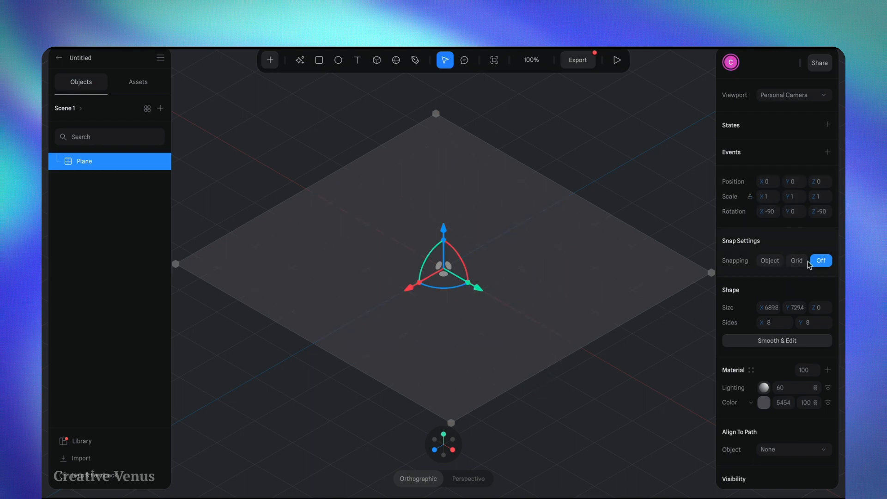
Turn on grid snapping and stretch the plane to roughly 796 by 800.
left_click(796, 260)
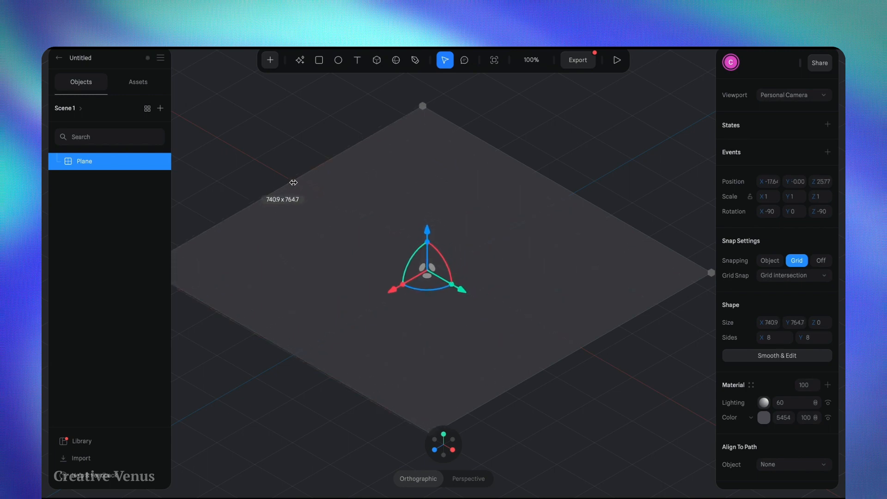
left_click_drag(710, 272, 583, 178)
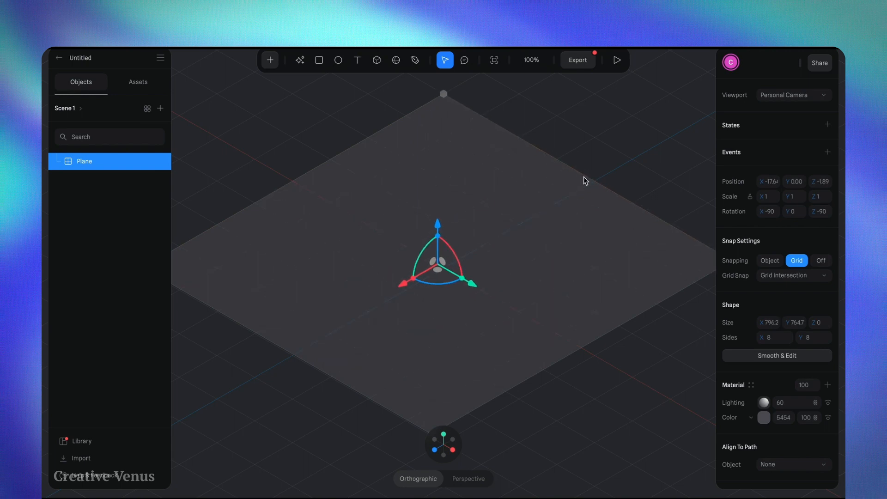
mouse_move(590, 342)
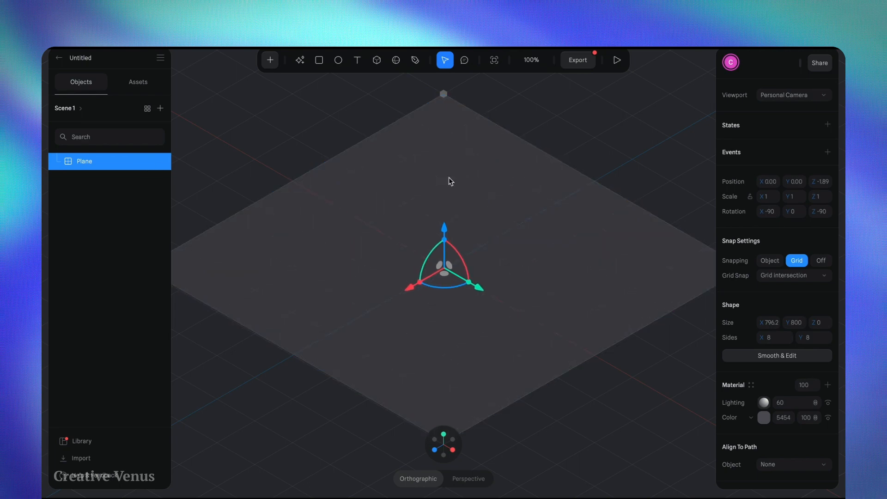
scroll("down", 3)
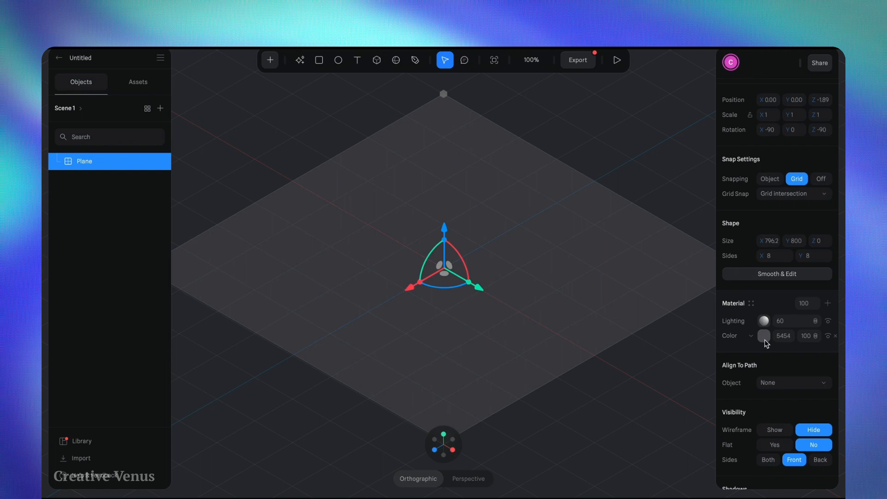
Colour the plane light grey and lock it in the Objects list.
left_click(763, 336)
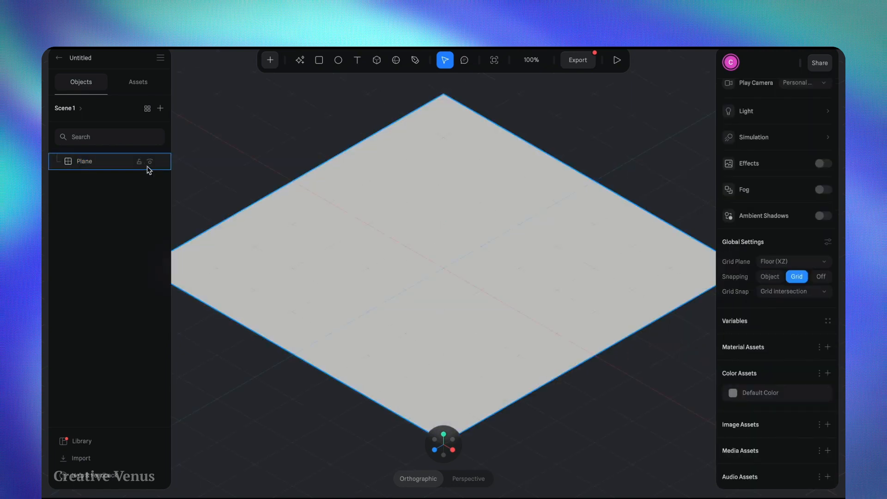
left_click(150, 163)
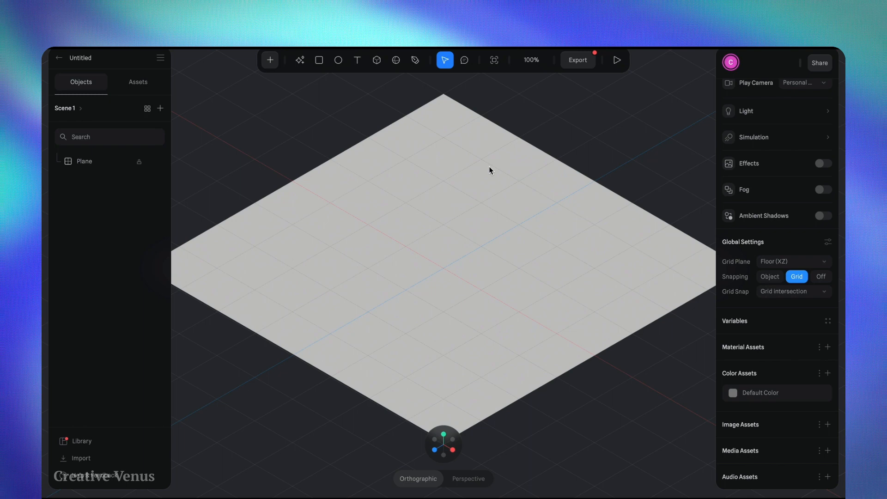
left_click(270, 60)
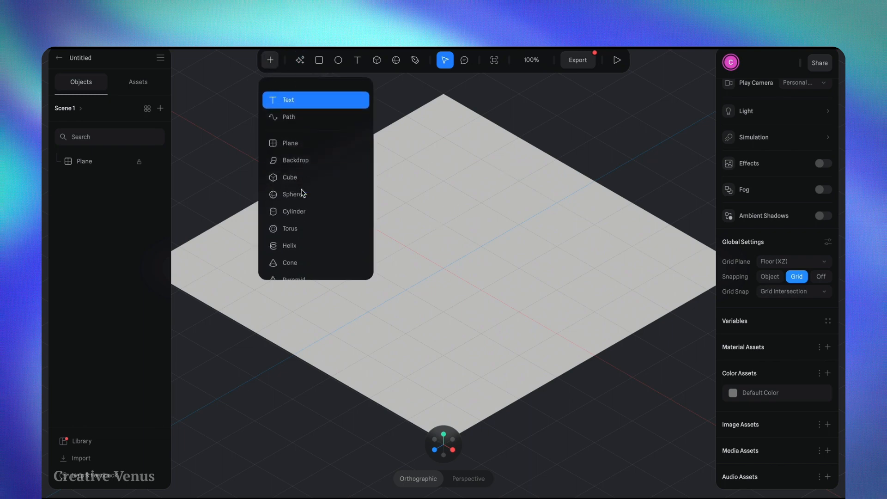
Add a cube onto the plane near the origin and raise it to rest on the surface.
left_click(376, 60)
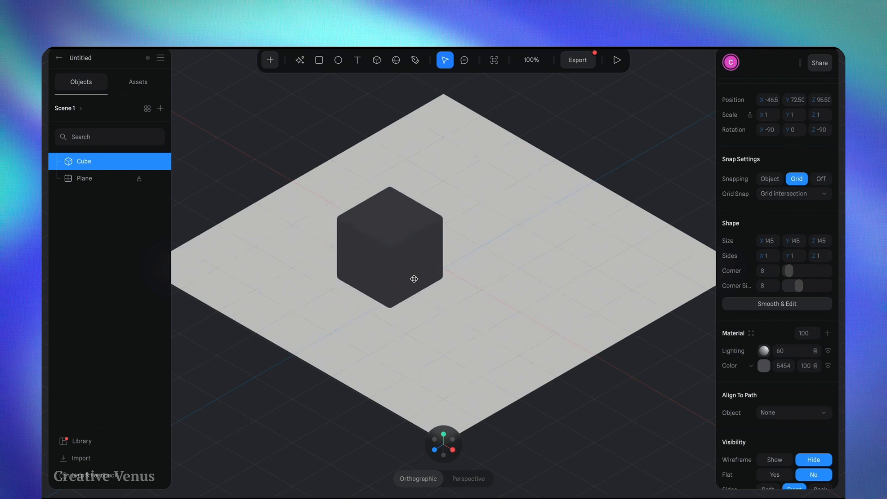
left_click_drag(413, 279, 435, 243)
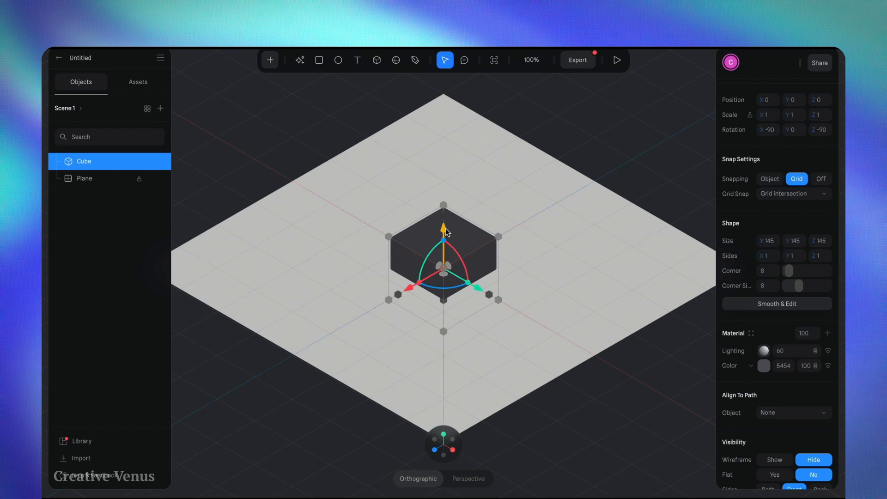
left_click_drag(443, 227, 444, 195)
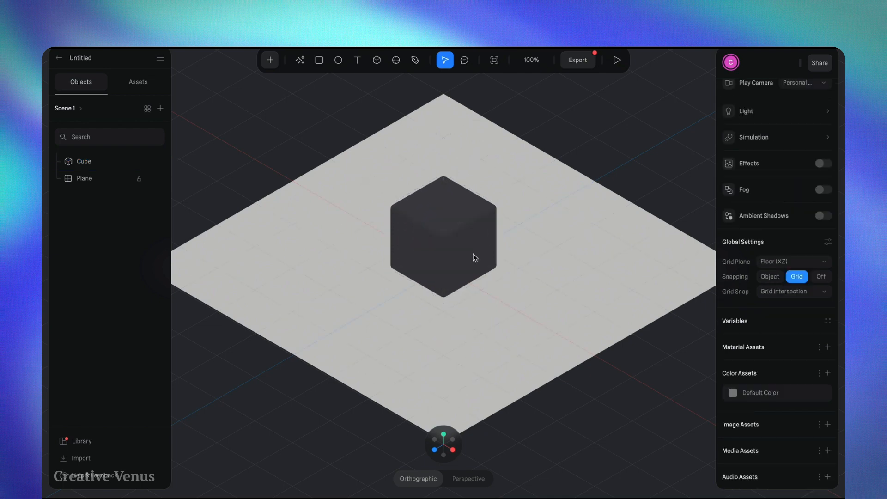
Test rounding the cube's corners and return them to sharp.
left_click(443, 236)
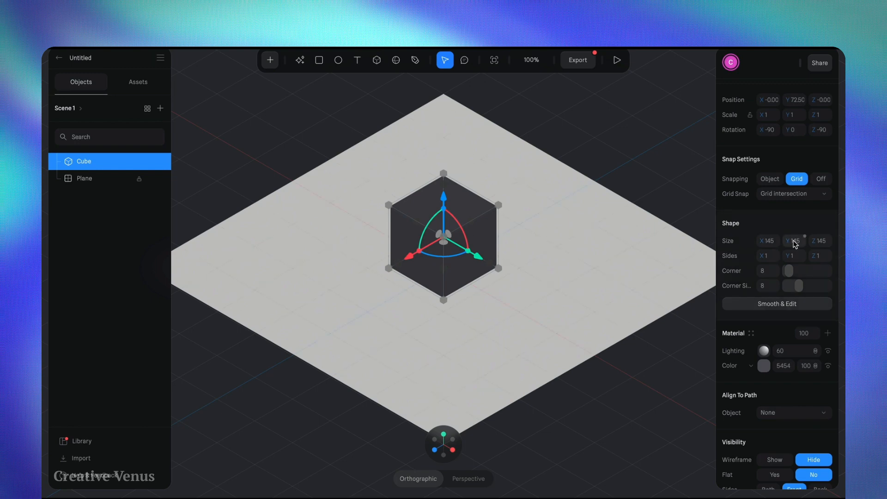
left_click_drag(787, 271, 802, 271)
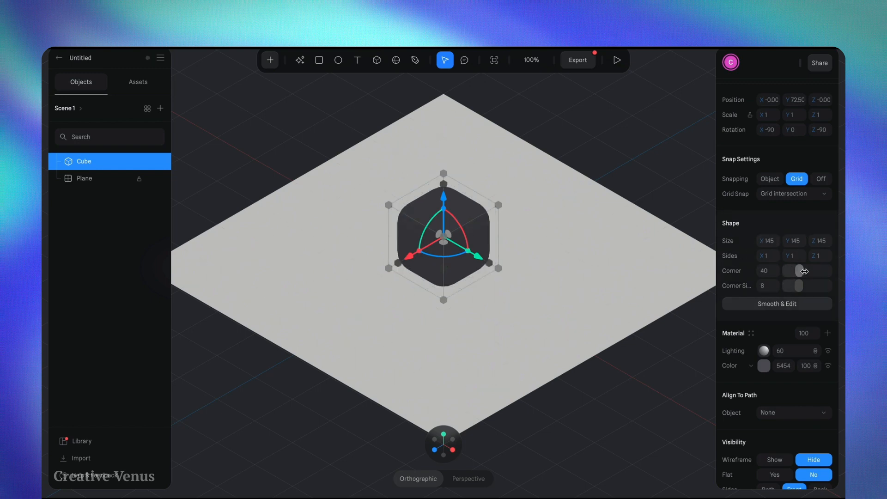
left_click_drag(801, 271, 785, 271)
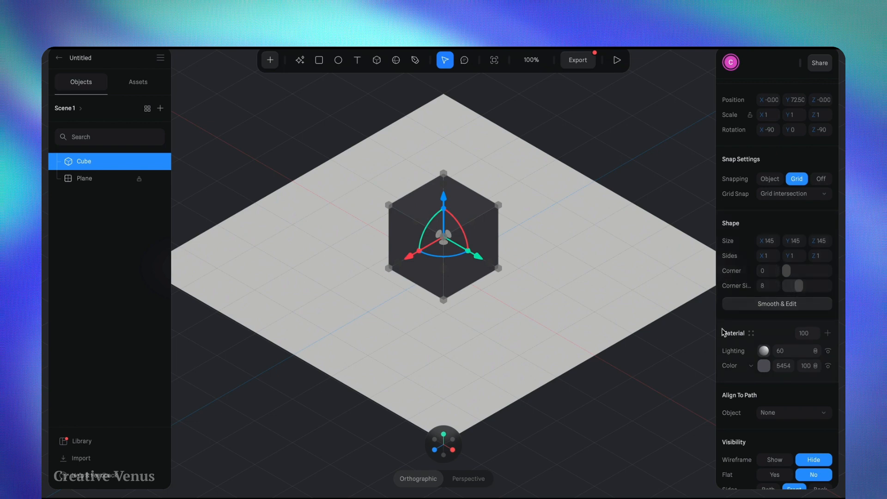
Adjust the cube's Lighting layer strength in the Material panel.
scroll("down", 3)
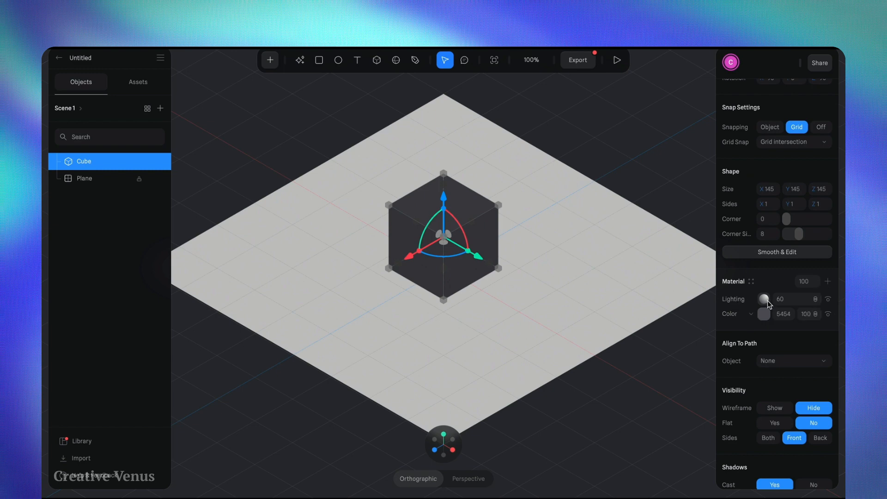
left_click_drag(764, 299, 779, 298)
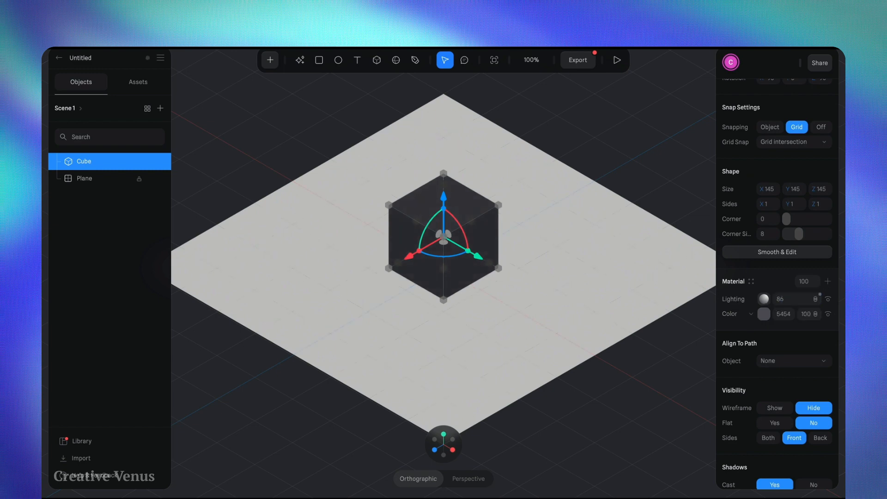
left_click_drag(784, 299, 780, 299)
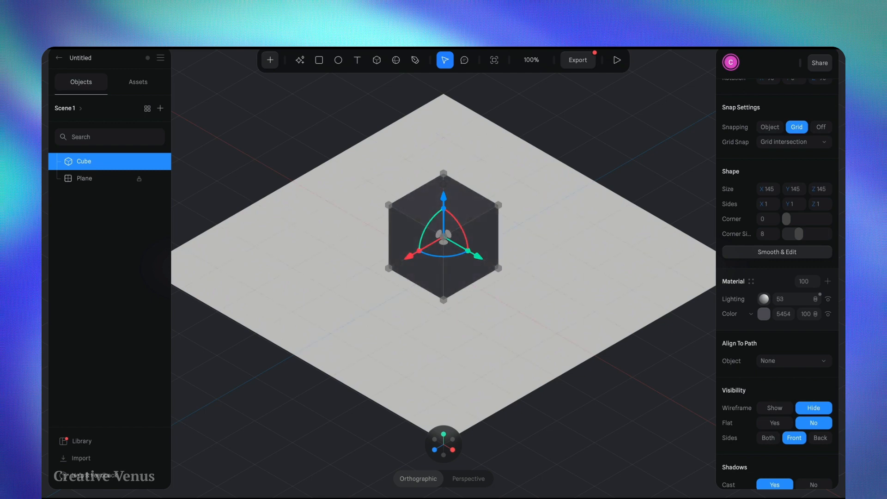
left_click_drag(787, 299, 797, 298)
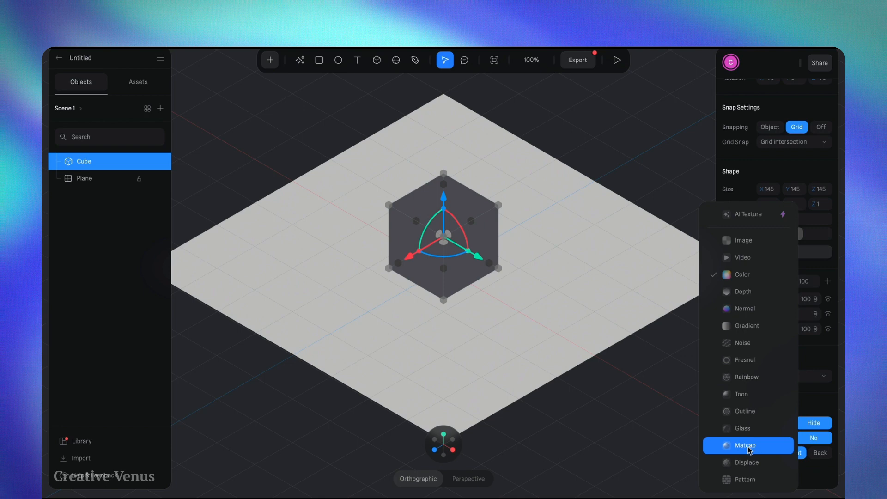
Add a Matcap layer and settle on a glossy highlight image from the Spline Library.
left_click(745, 446)
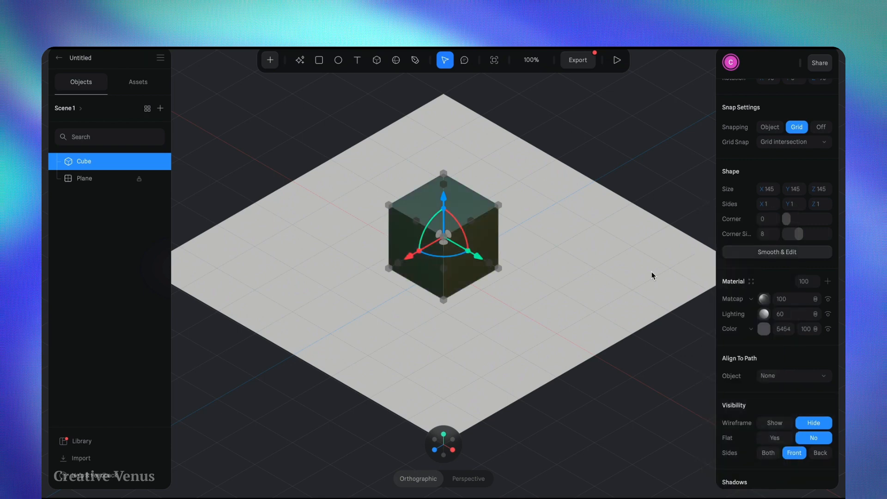
left_click(764, 298)
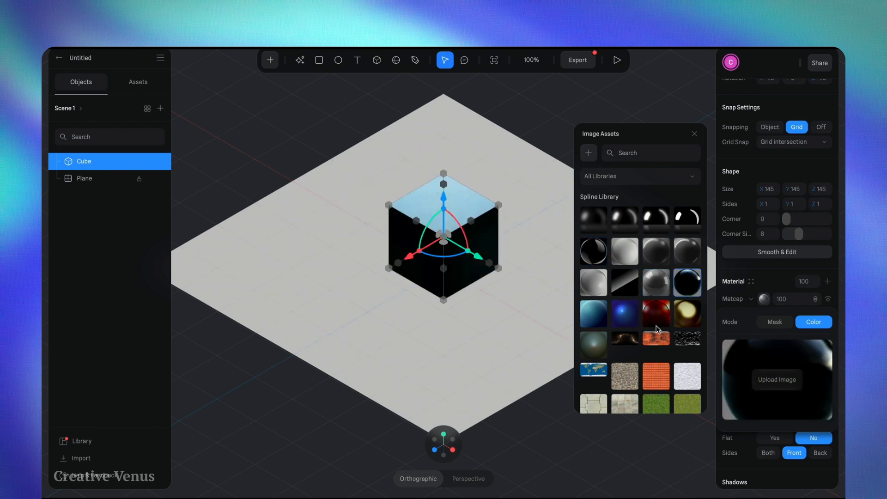
left_click(656, 338)
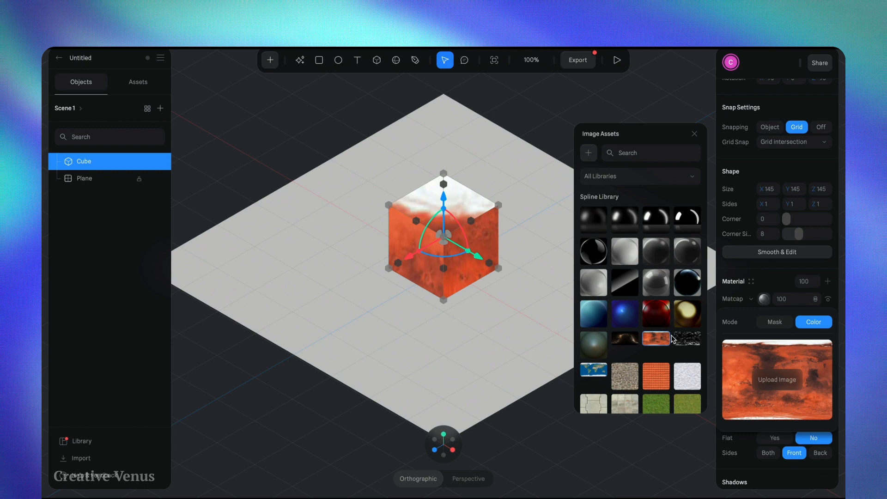
left_click(594, 314)
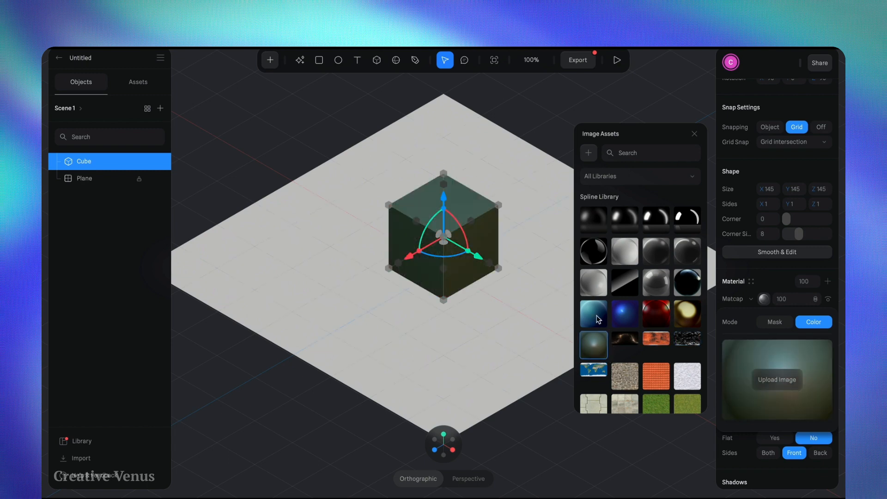
left_click(593, 251)
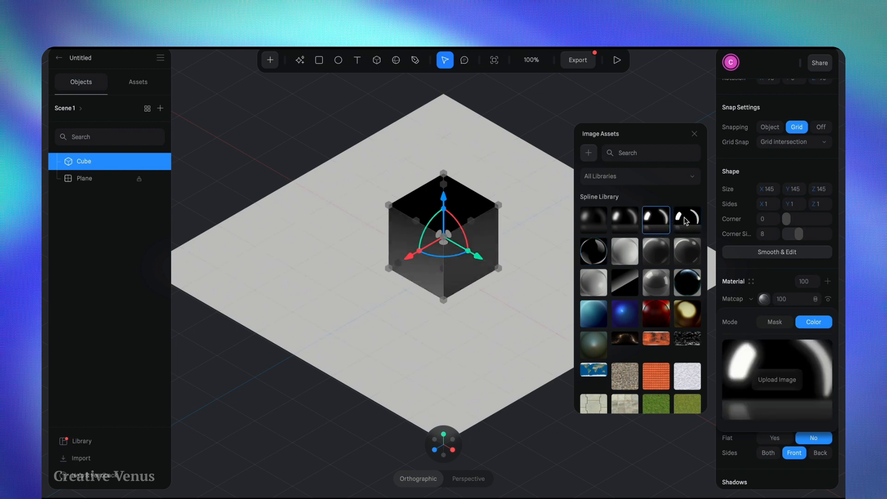
left_click(687, 220)
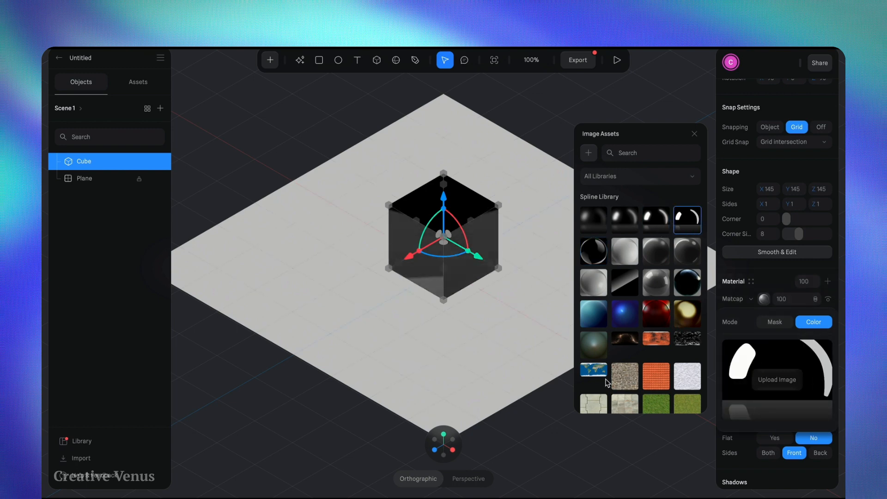
Blend the matcap layer in Screen mode.
left_click(695, 133)
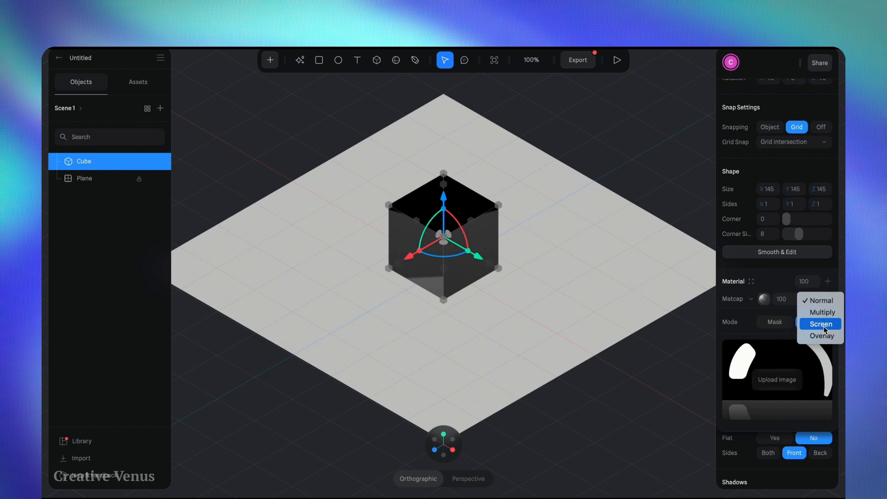
left_click(821, 324)
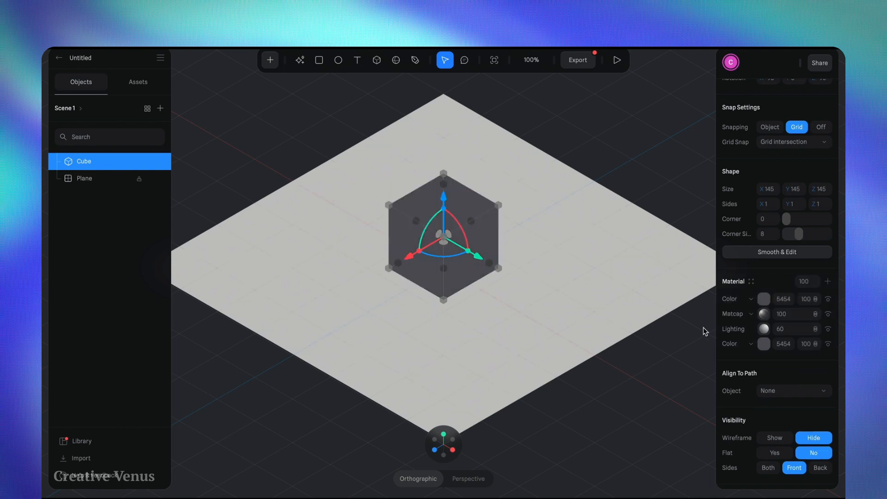
Make the top layer Glass in Screen mode over a blue base colour, turning the cube deep blue.
left_click(736, 298)
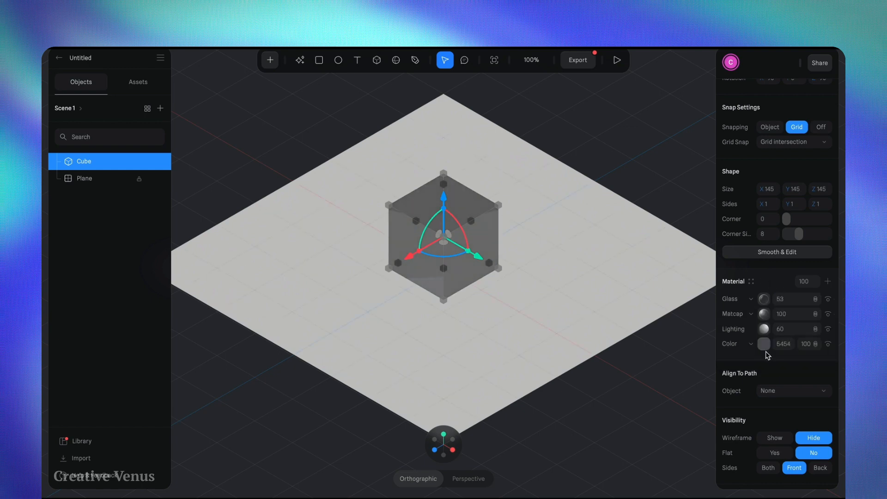
left_click(763, 343)
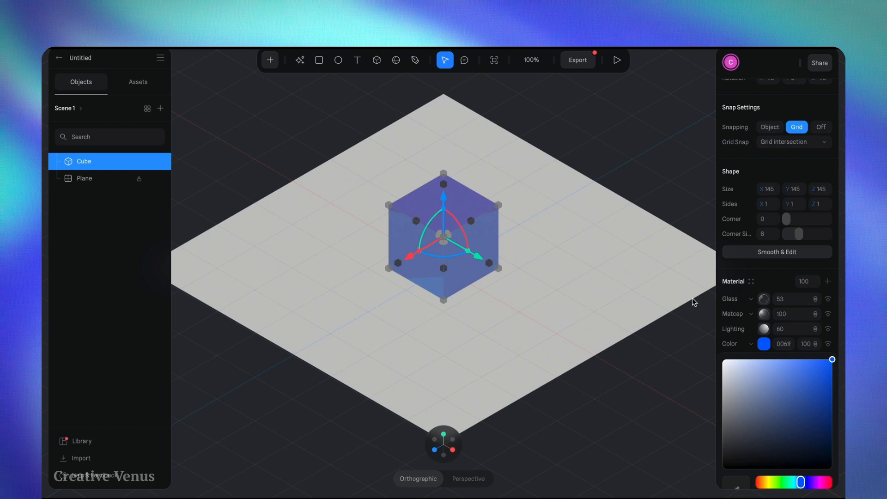
left_click(736, 298)
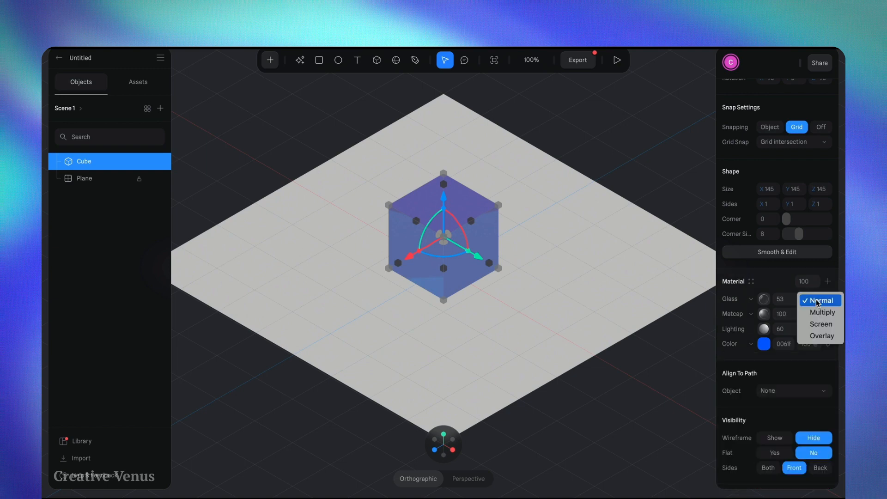
left_click(819, 301)
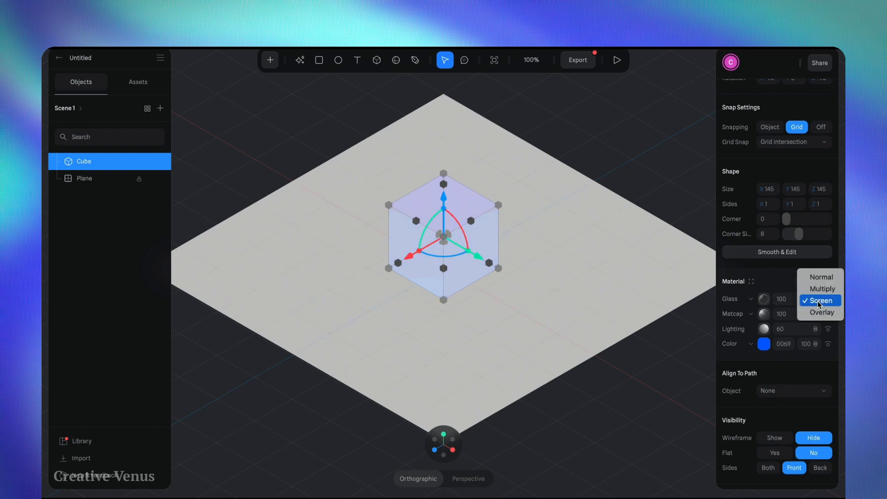
left_click(819, 300)
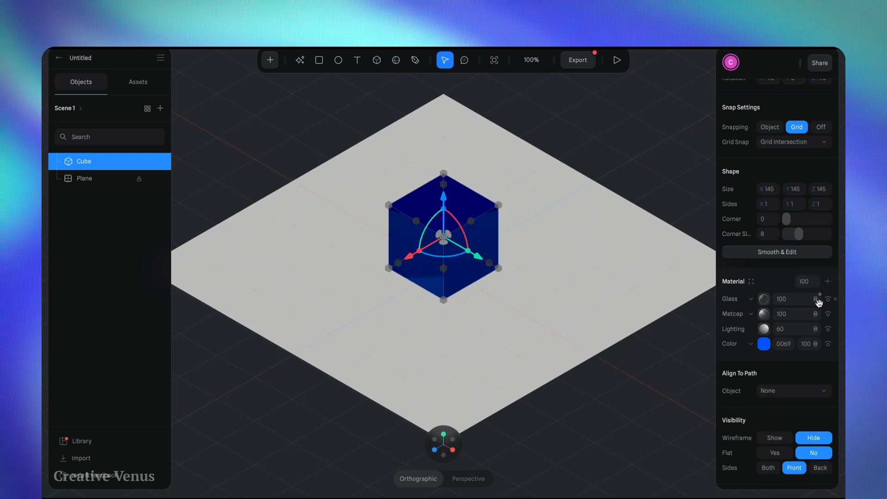
mouse_move(523, 282)
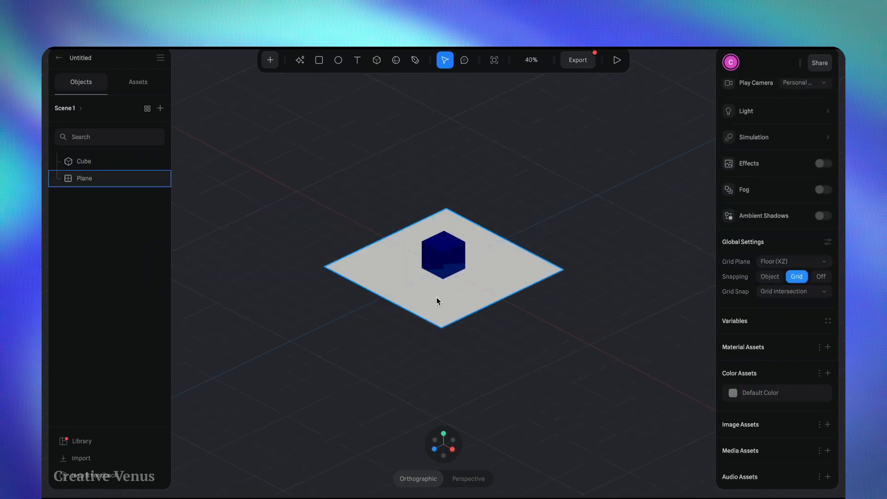
Set the floor plane's Size X and Y to 4000, then reselect the cube.
left_click(84, 177)
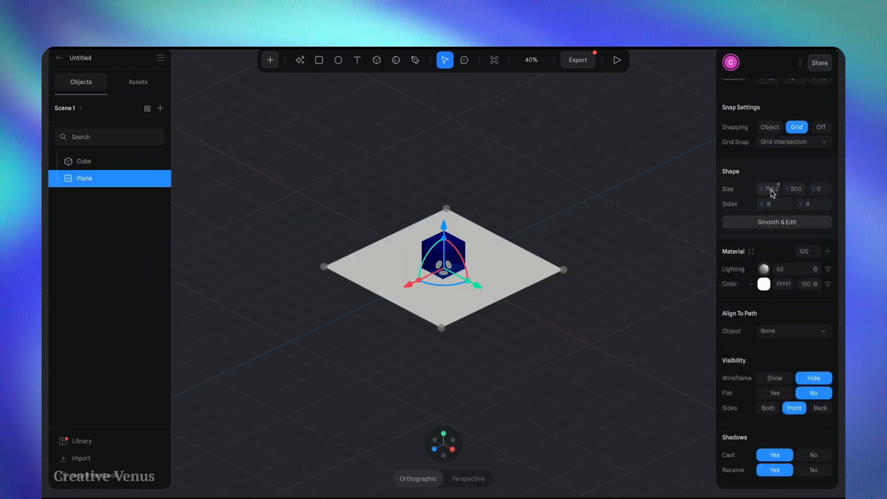
left_click(770, 189)
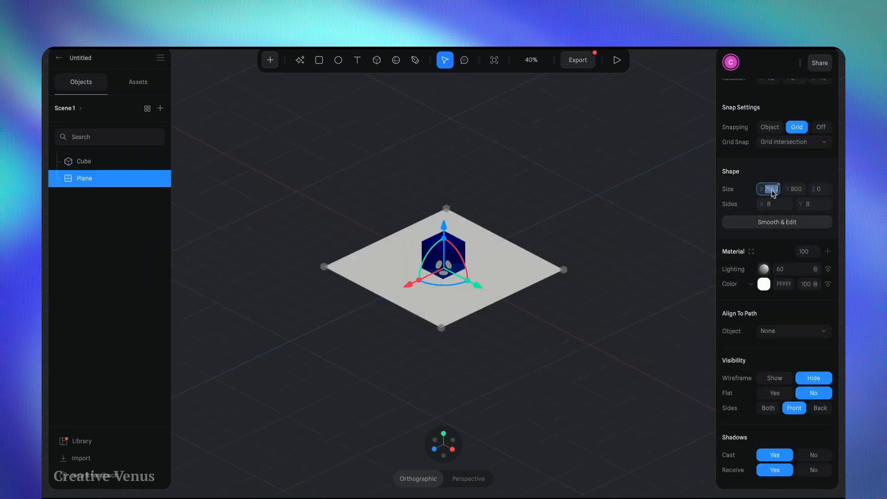
type("4000")
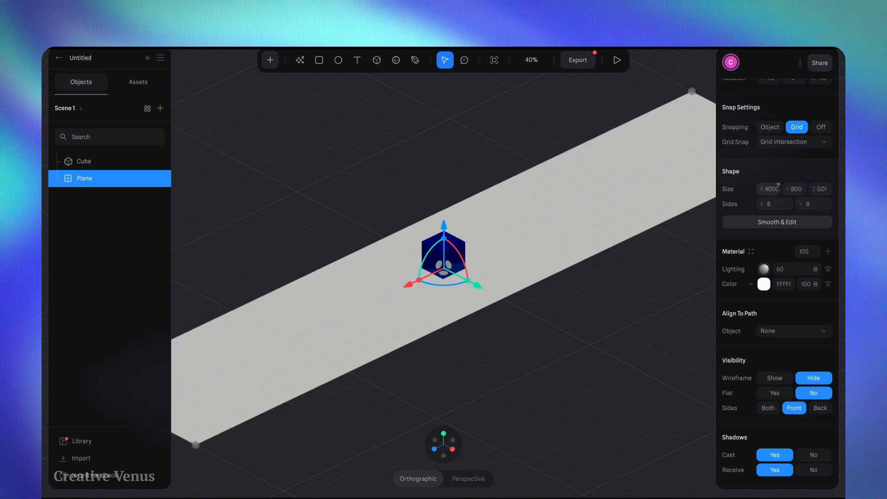
left_click(795, 189)
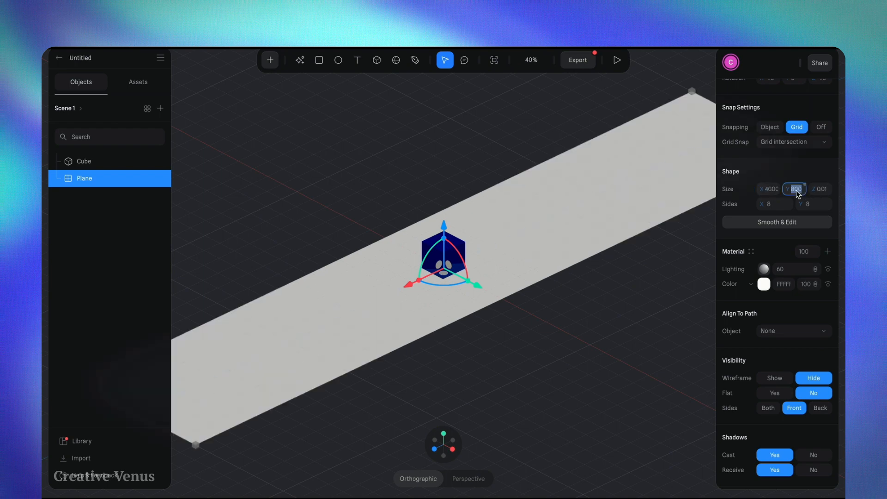
type("4000")
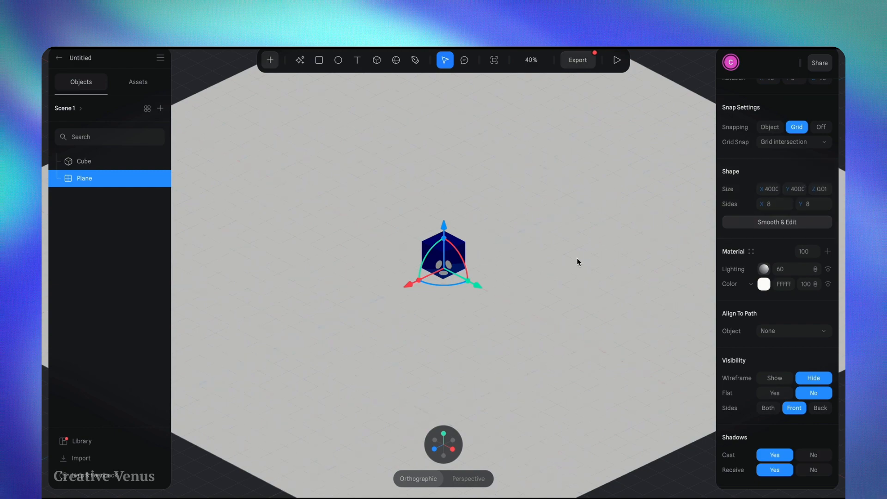
left_click(84, 161)
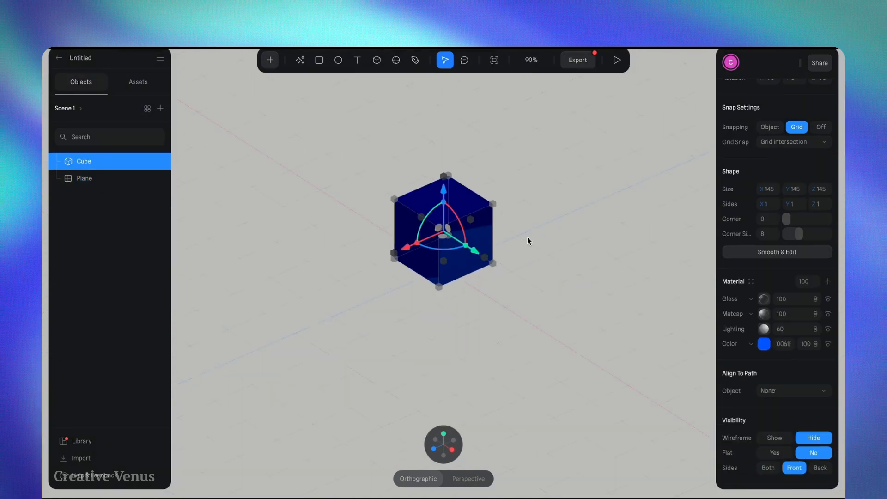
Add a directional light to the scene from the add-object list.
left_click(270, 60)
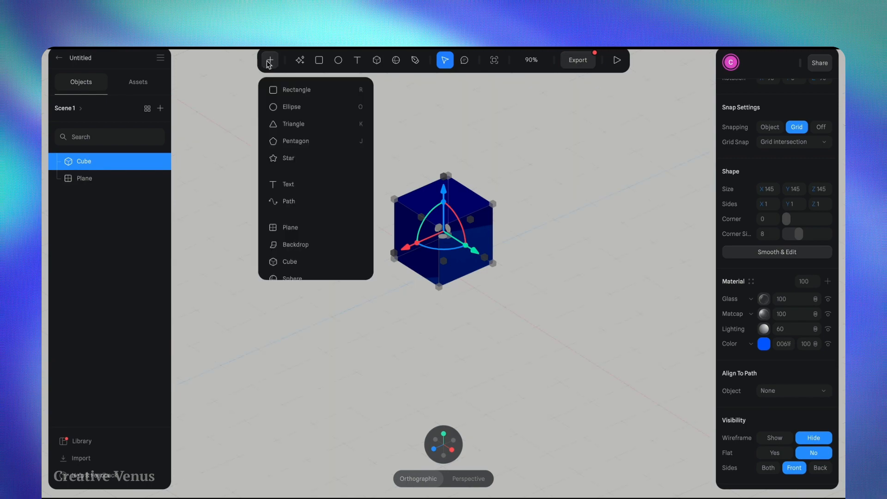
scroll("down", 3)
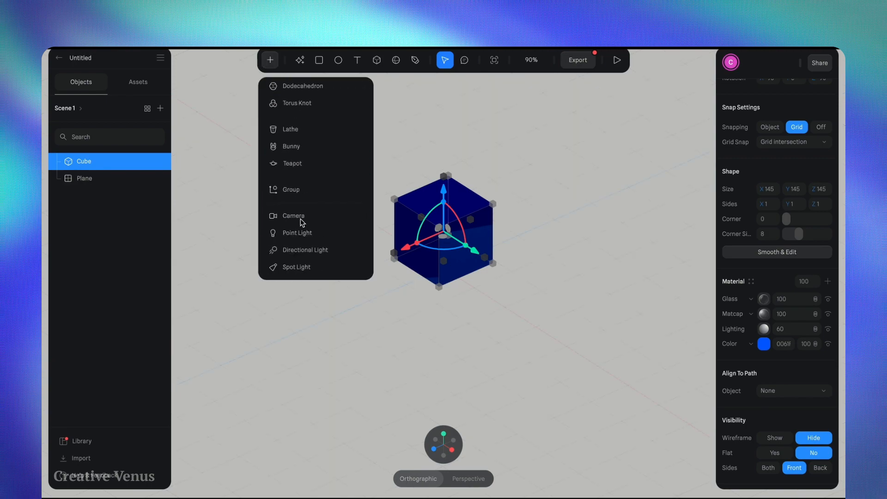
mouse_move(295, 232)
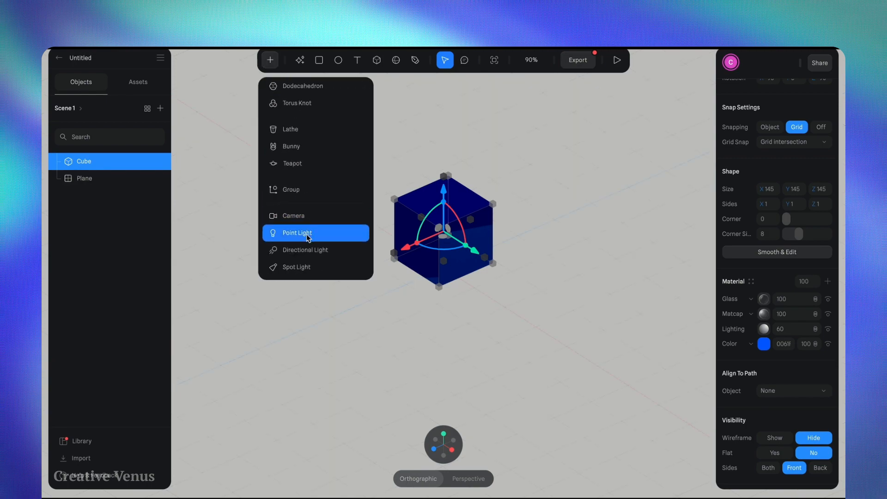
mouse_move(309, 249)
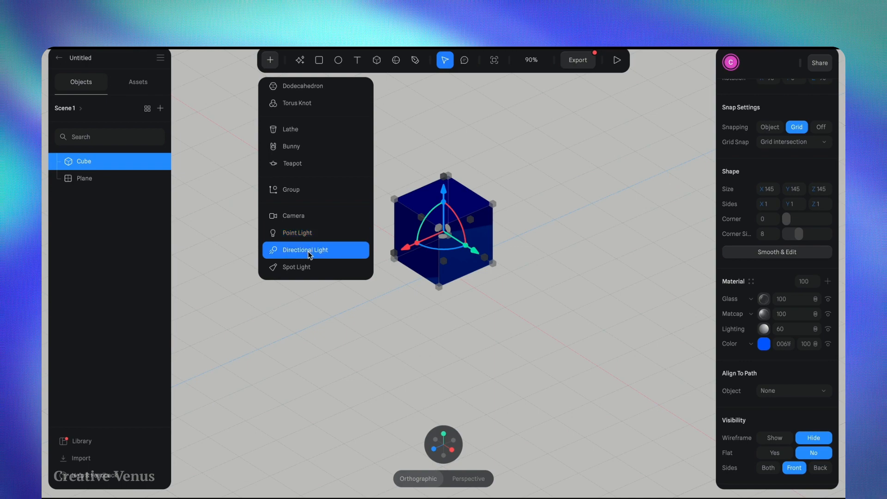
left_click(308, 249)
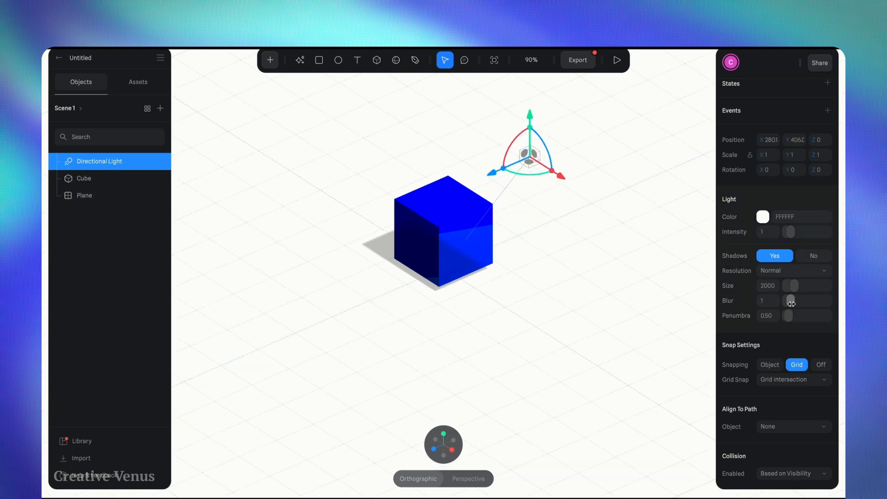
Soften the light's shadow blur and penumbra, set shadow resolution to Large, then select the floor plane.
left_click_drag(792, 300, 823, 300)
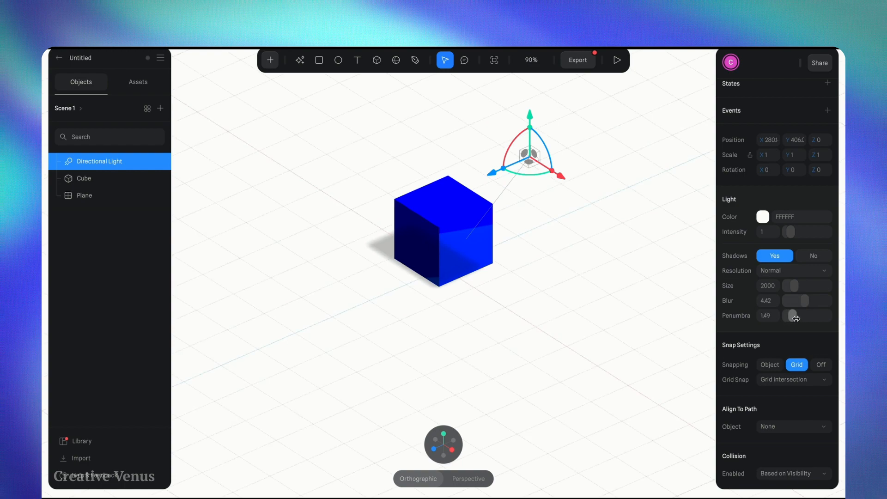
left_click_drag(797, 316, 808, 316)
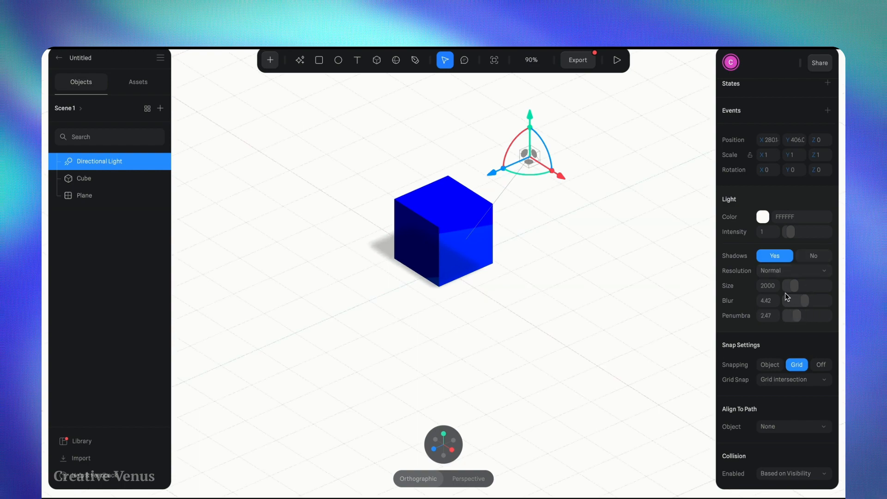
left_click(792, 271)
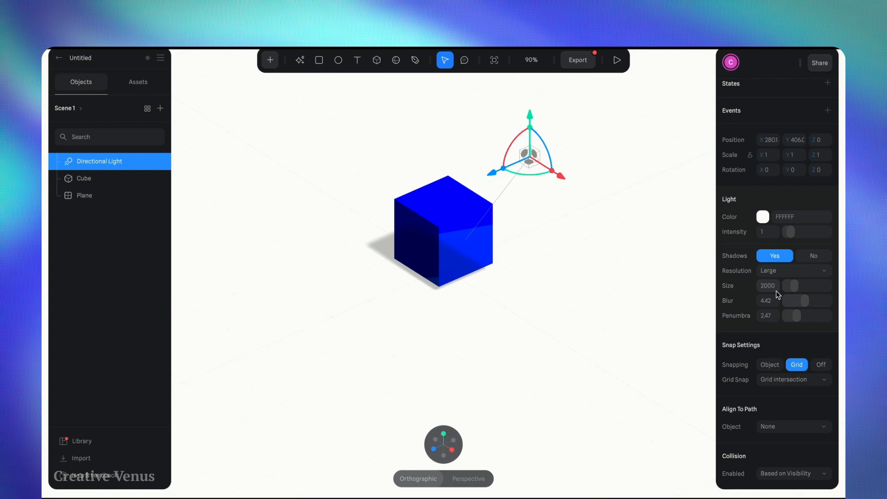
left_click(84, 195)
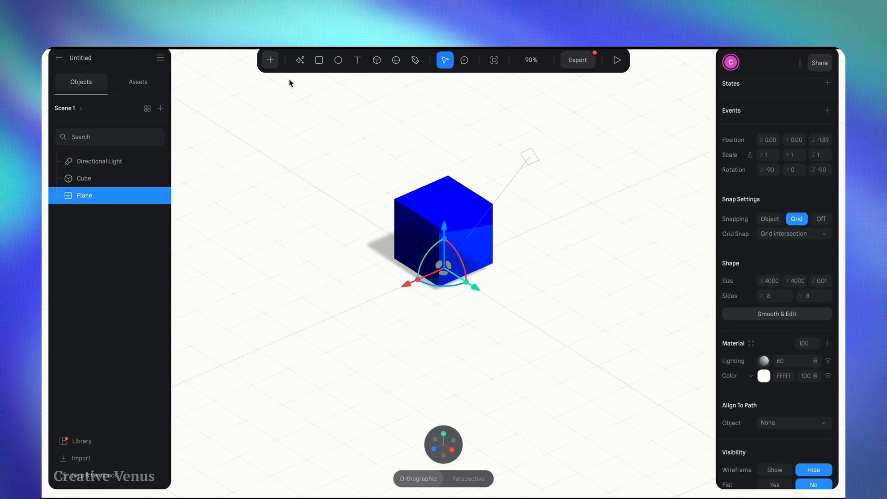
Add a spot light and move it up above the cube.
left_click(270, 60)
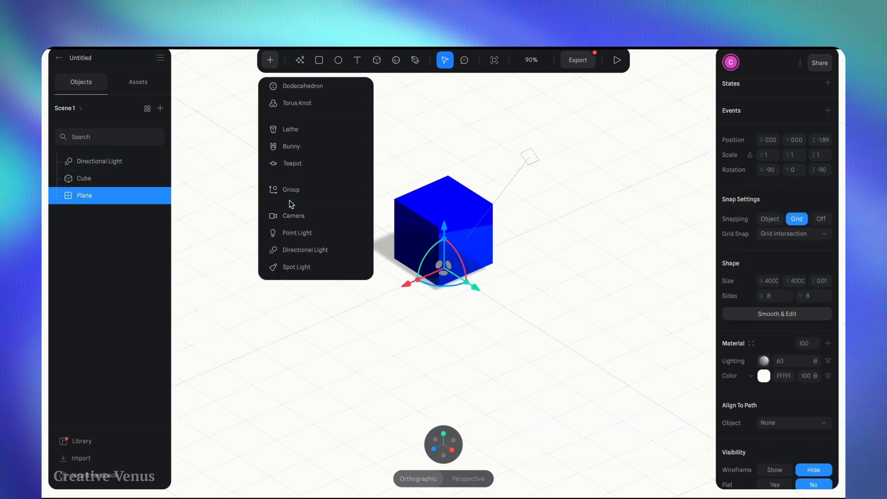
mouse_move(295, 267)
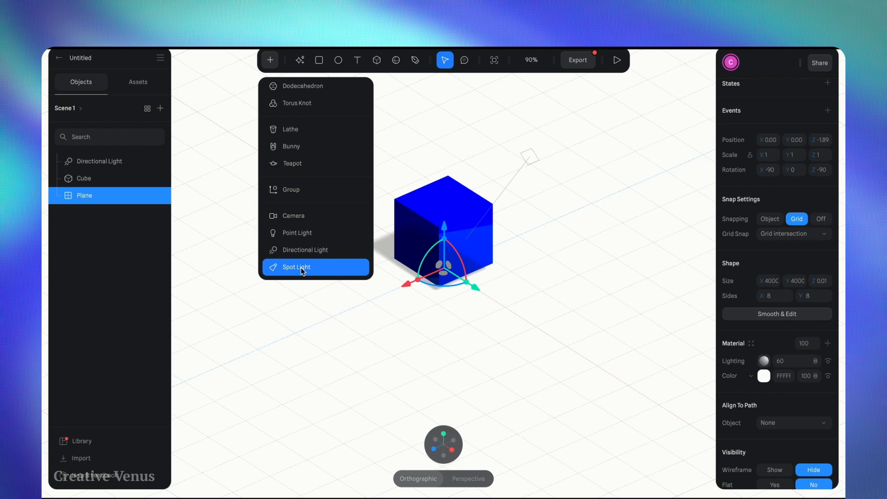
left_click(295, 266)
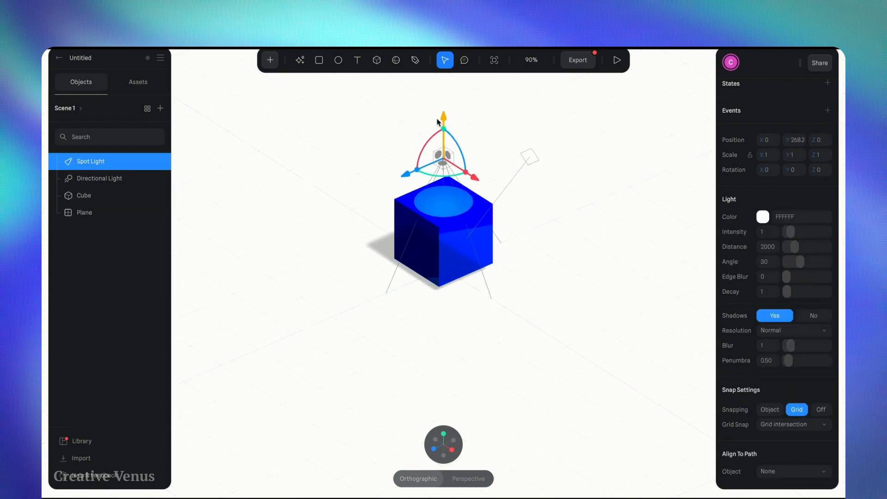
left_click_drag(444, 116, 444, 90)
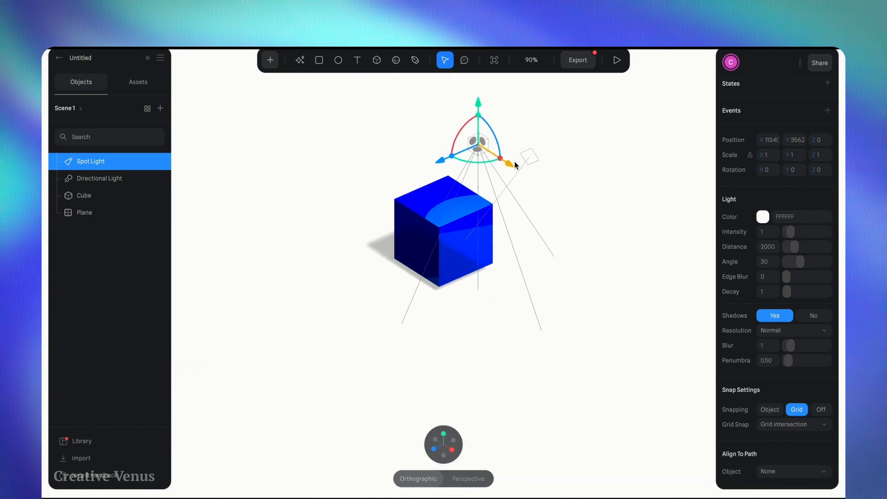
Tilt the spot light to aim down at the cube, then select the floor plane.
left_click_drag(506, 150, 477, 122)
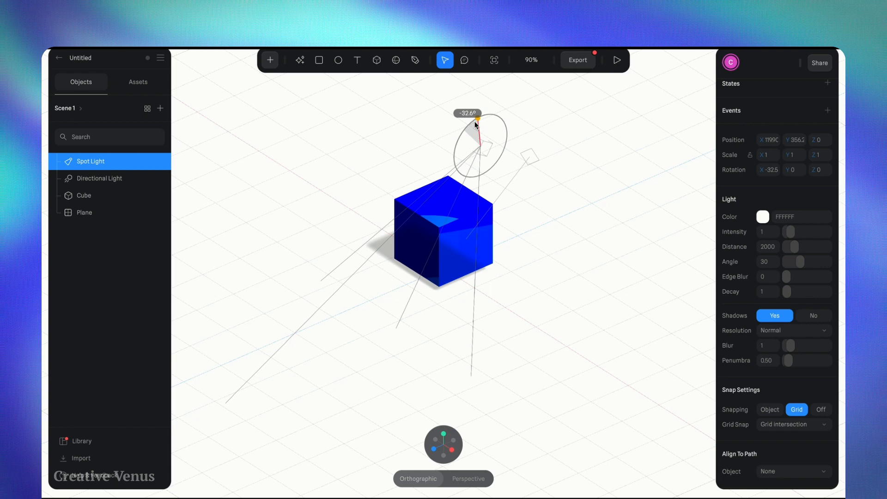
left_click(84, 212)
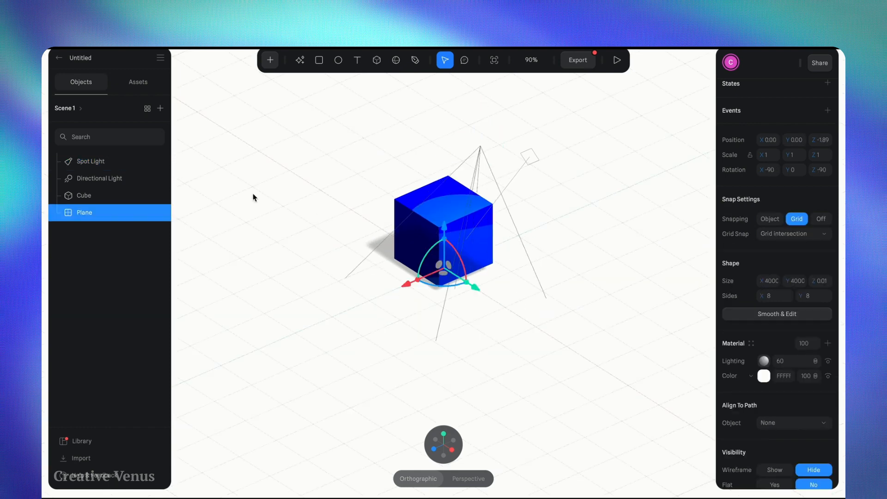
left_click(270, 60)
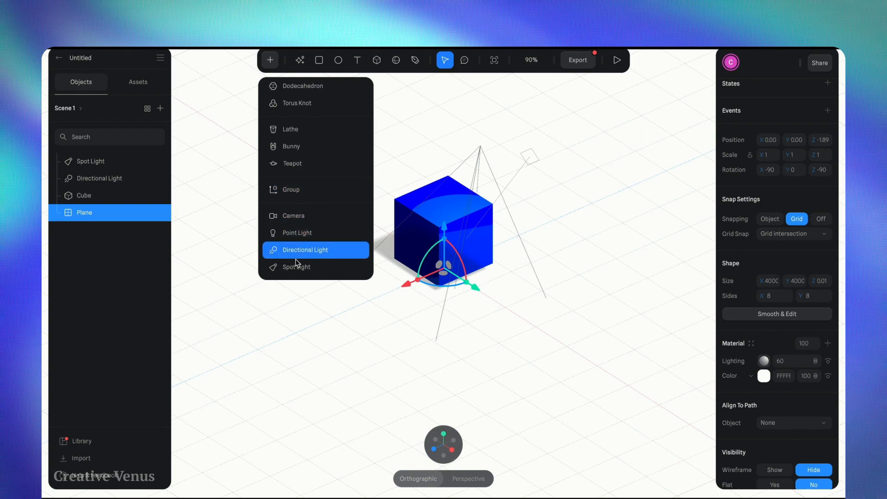
mouse_move(309, 267)
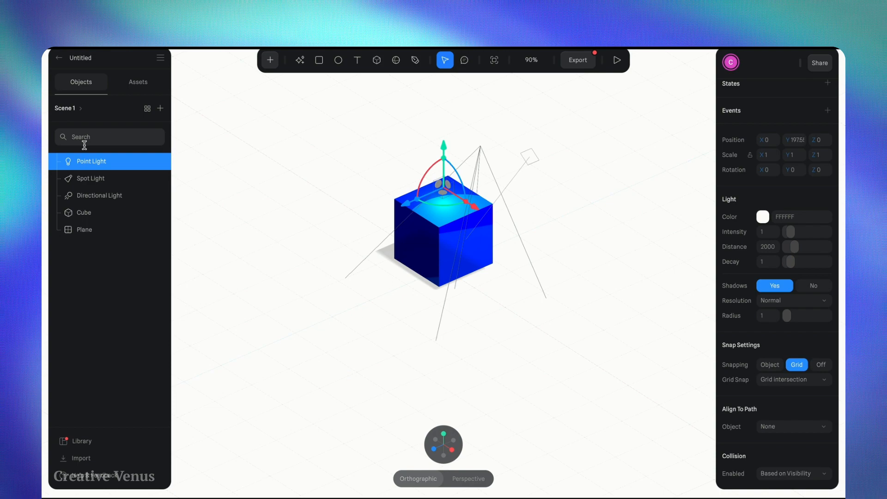
Duplicate the point light and rotate the copy toward the cube.
right_click(91, 160)
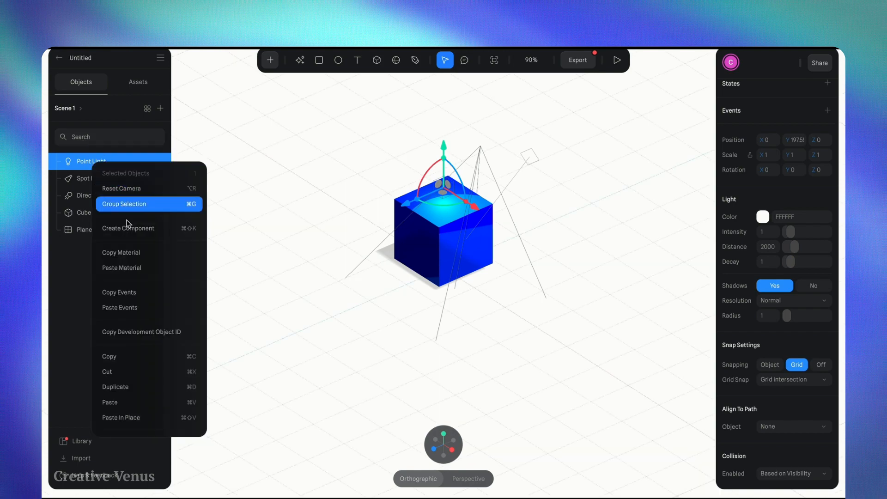
mouse_move(130, 393)
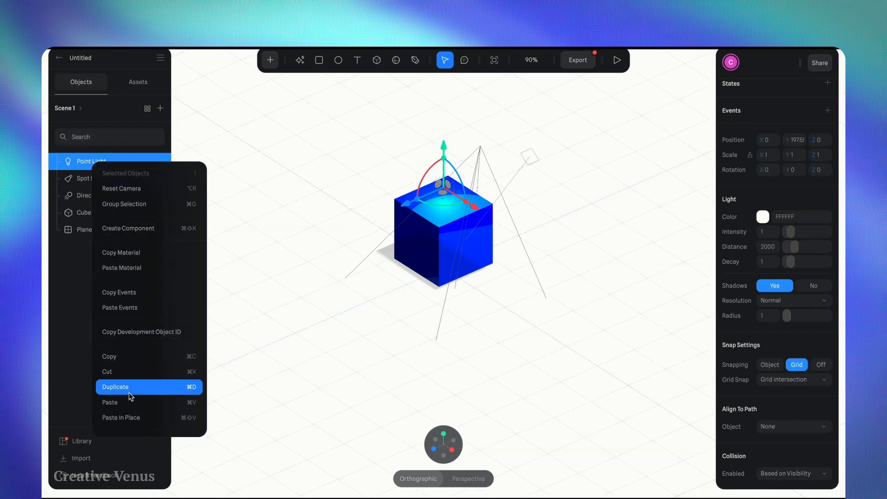
left_click(116, 387)
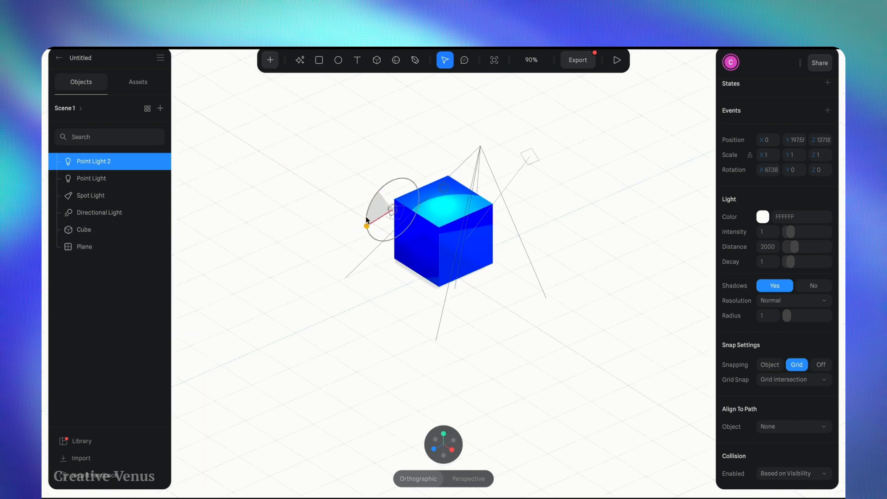
left_click_drag(367, 223, 371, 201)
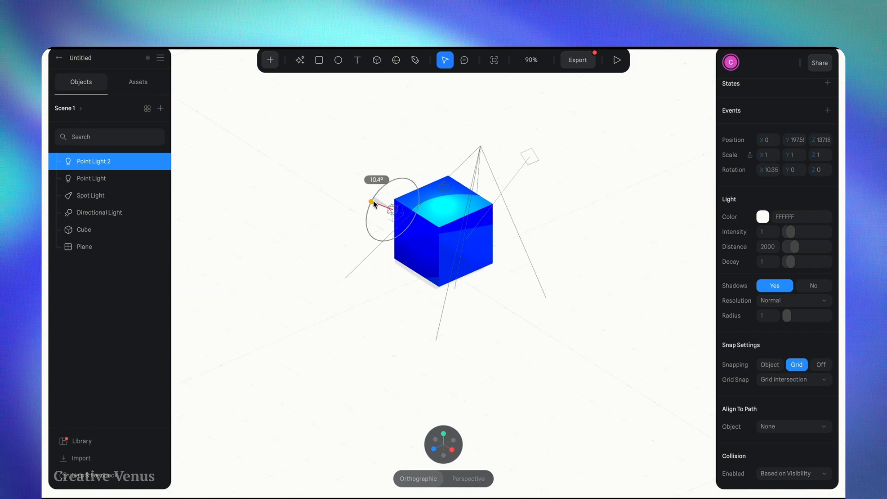
left_click_drag(369, 203, 414, 218)
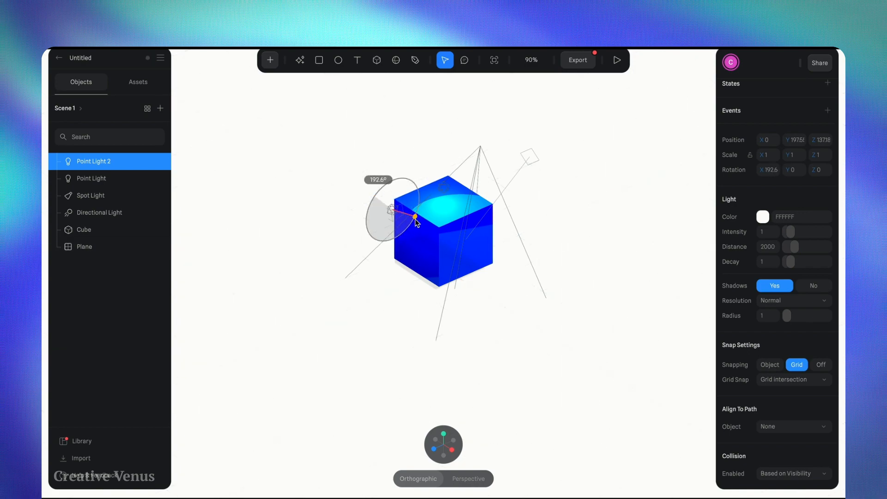
left_click_drag(415, 216, 387, 180)
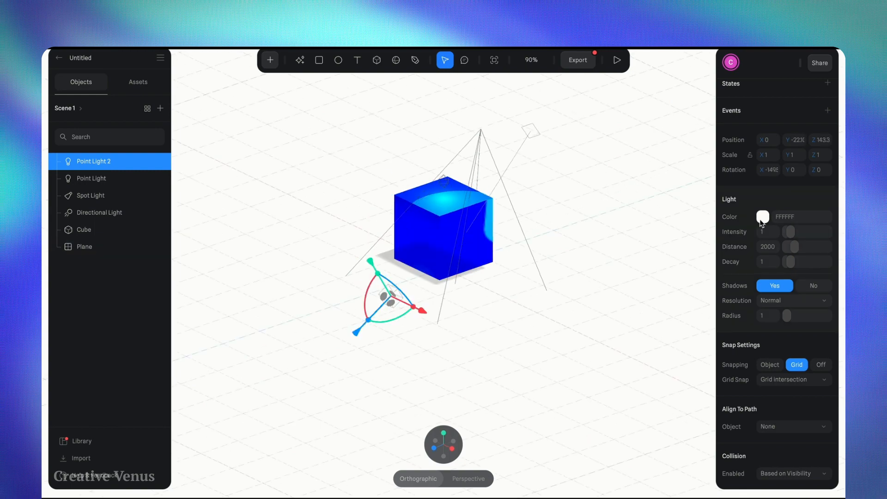
Raise Point Light 2's intensity and reposition it low beside the cube.
left_click_drag(789, 232, 800, 232)
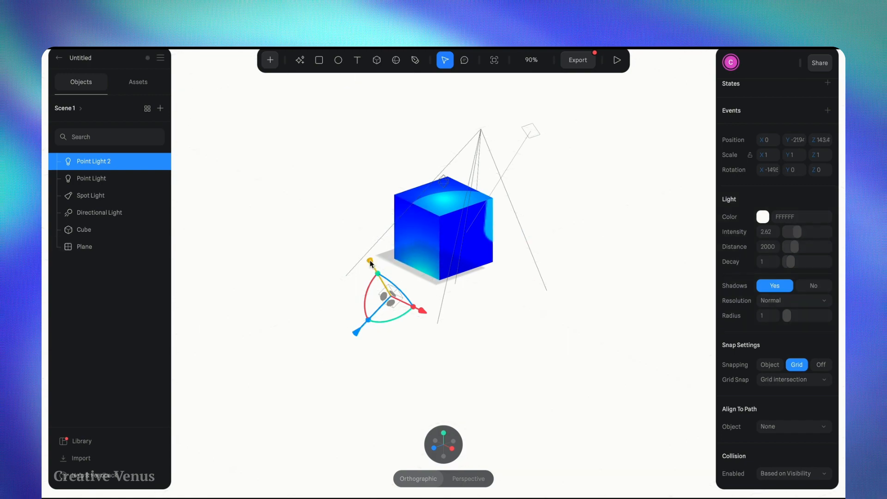
left_click_drag(370, 261, 363, 251)
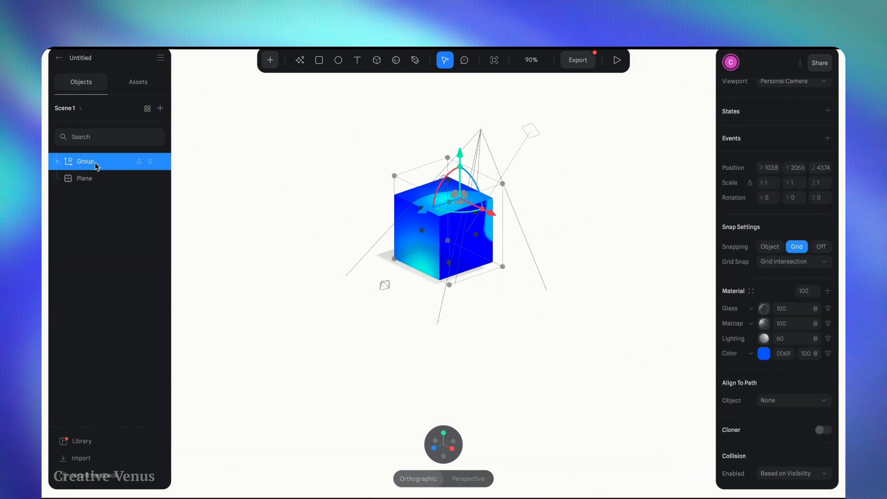
Duplicate the cube-and-lights group and move Group 2 to the left of the original.
right_click(85, 161)
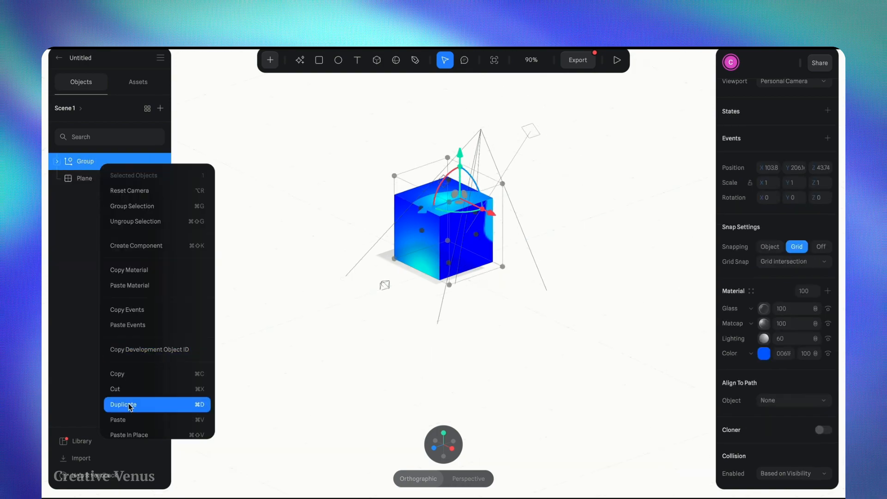
left_click(123, 403)
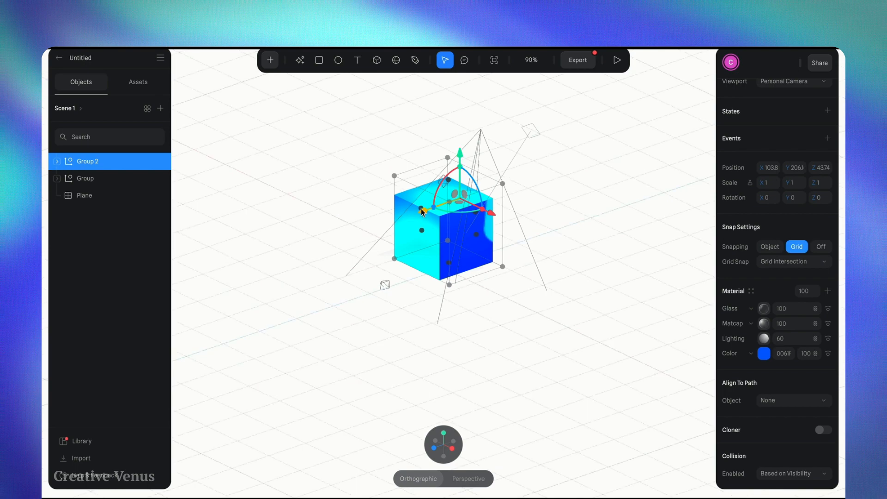
left_click_drag(422, 211, 342, 255)
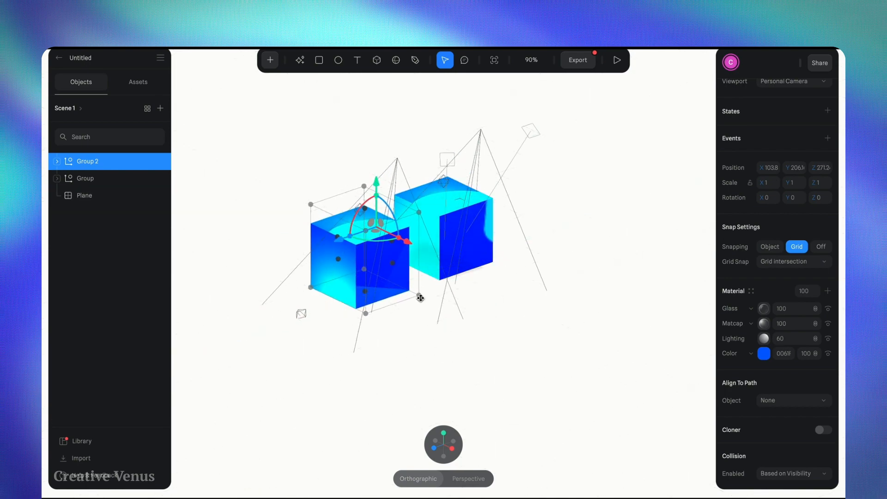
left_click_drag(419, 298, 442, 306)
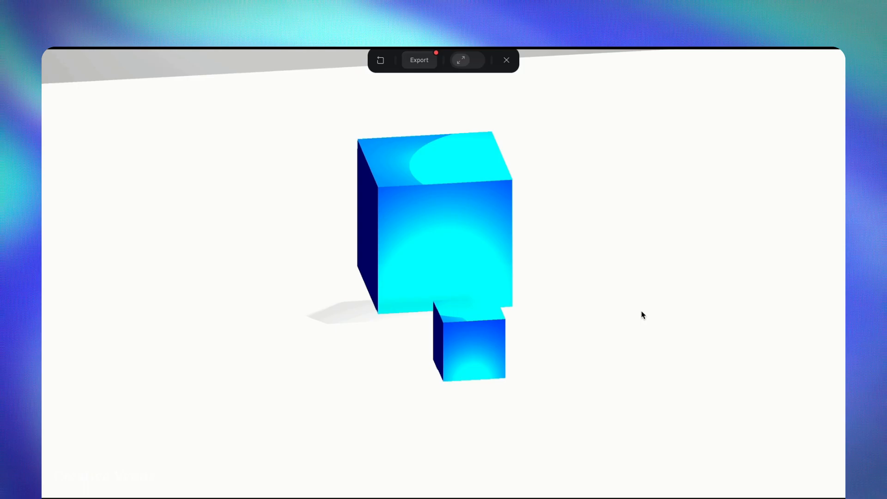
Orbit the play-mode preview around the blue cubes on the white floor.
left_click_drag(642, 315, 613, 302)
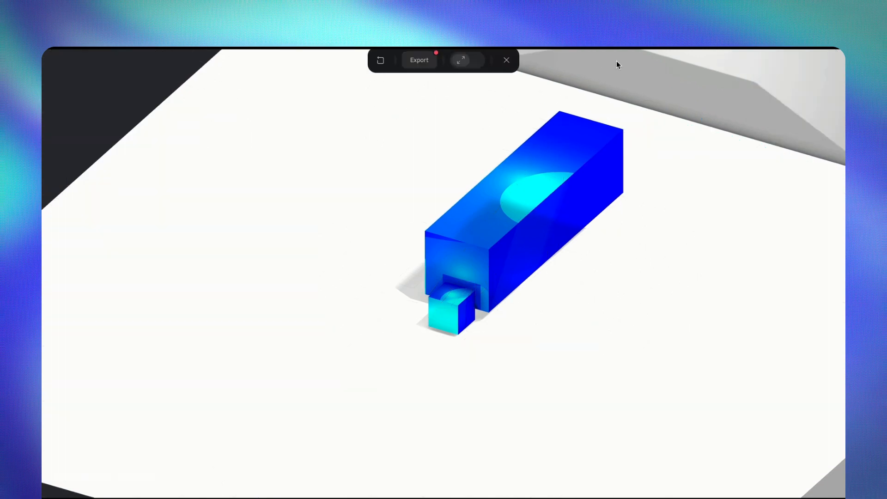
mouse_move(658, 300)
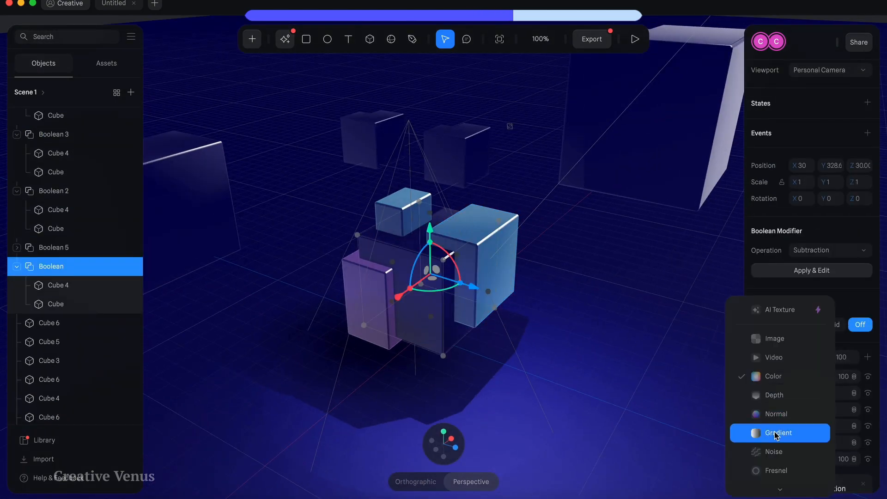
Add a Gradient layer to the Boolean's material, then bring up the export window.
left_click(634, 39)
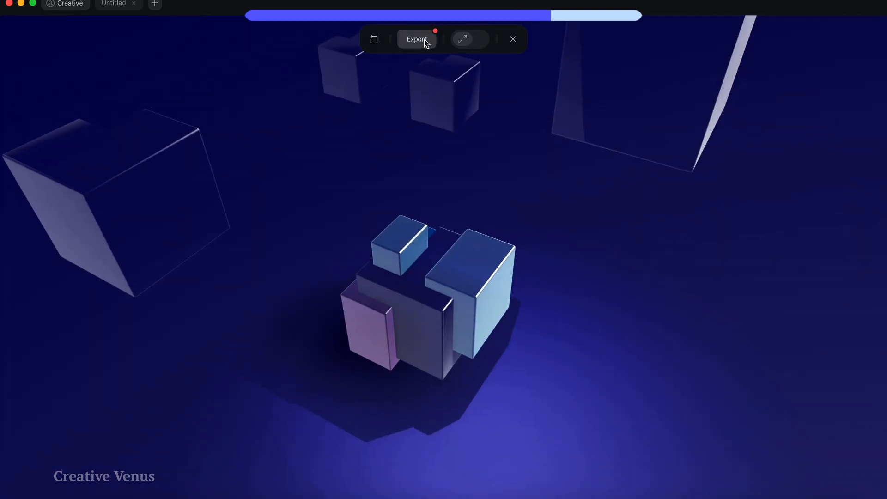
left_click(417, 39)
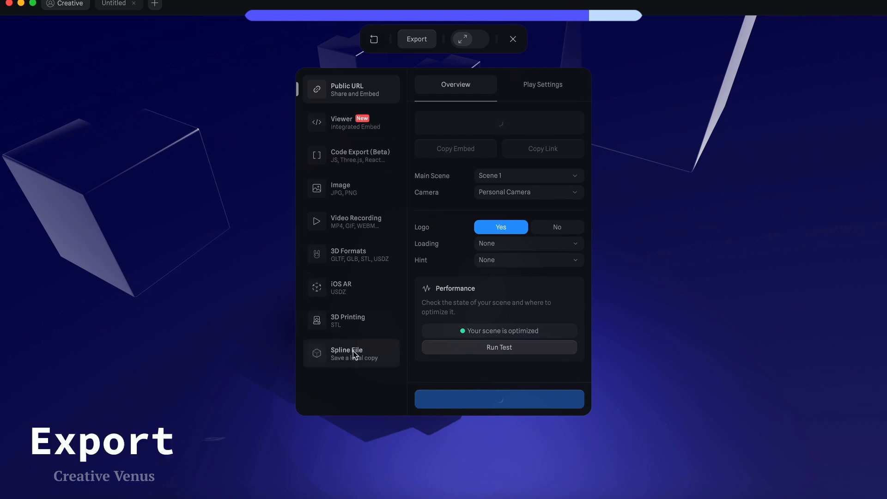
mouse_move(397, 102)
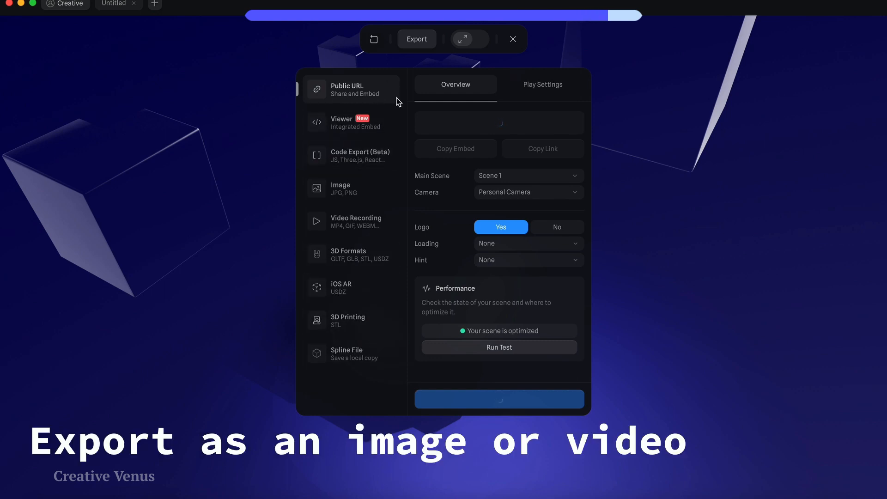
Choose Image (JPG, PNG) export for the scene.
left_click(351, 189)
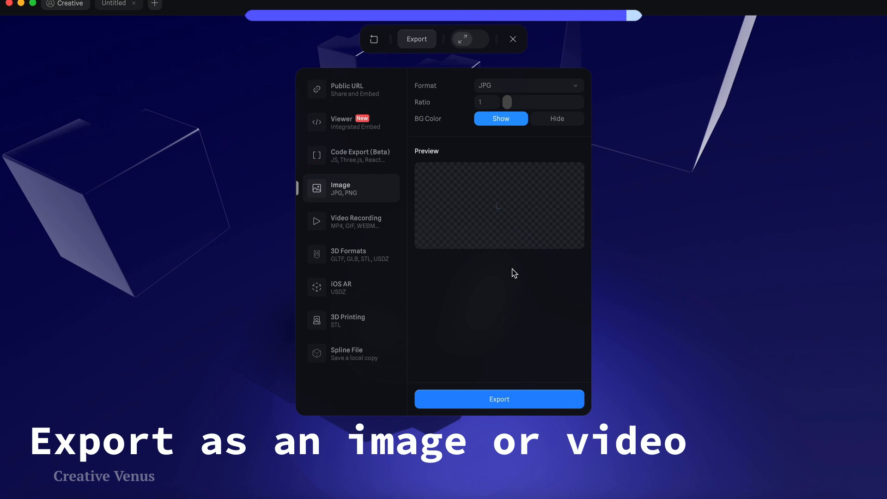